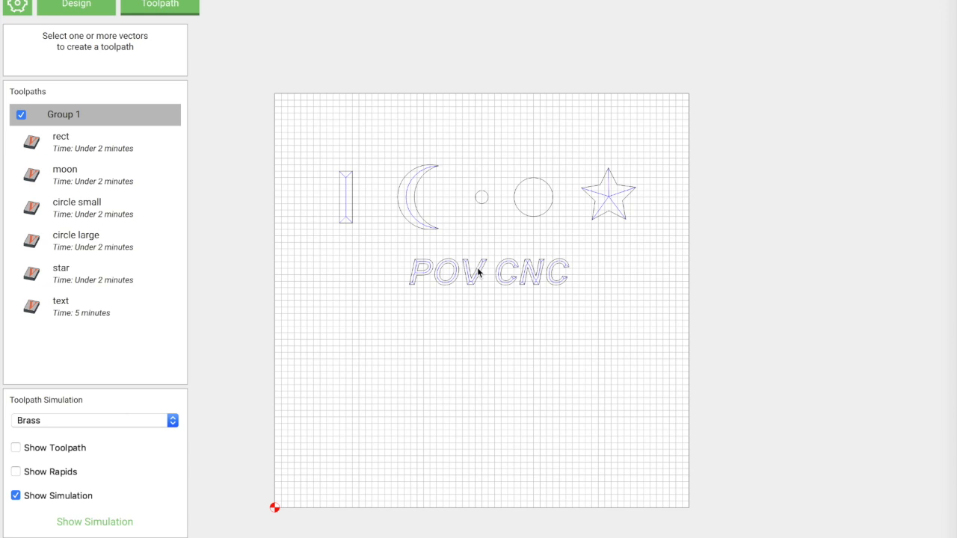
mouse_move(88, 148)
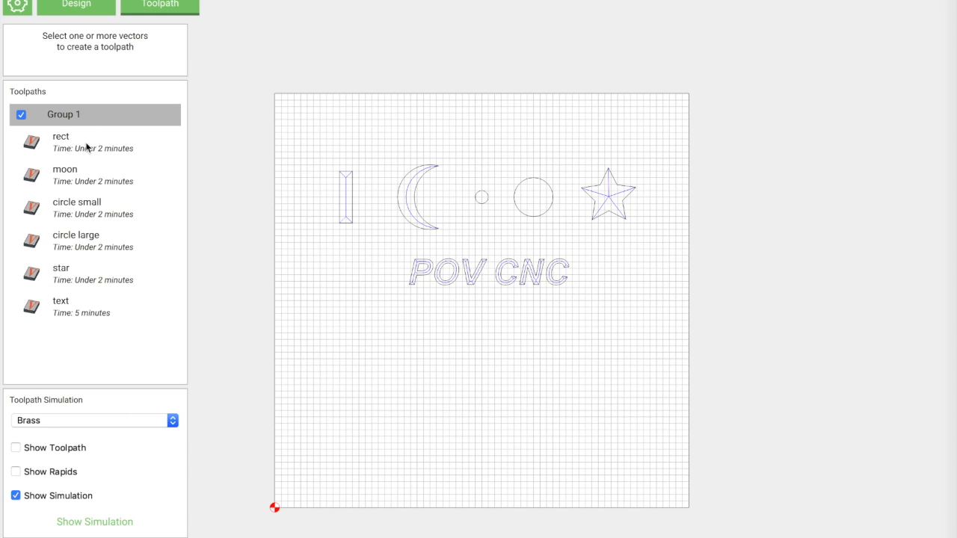
Review the rect, small circle and star toolpaths on the design
click(60, 142)
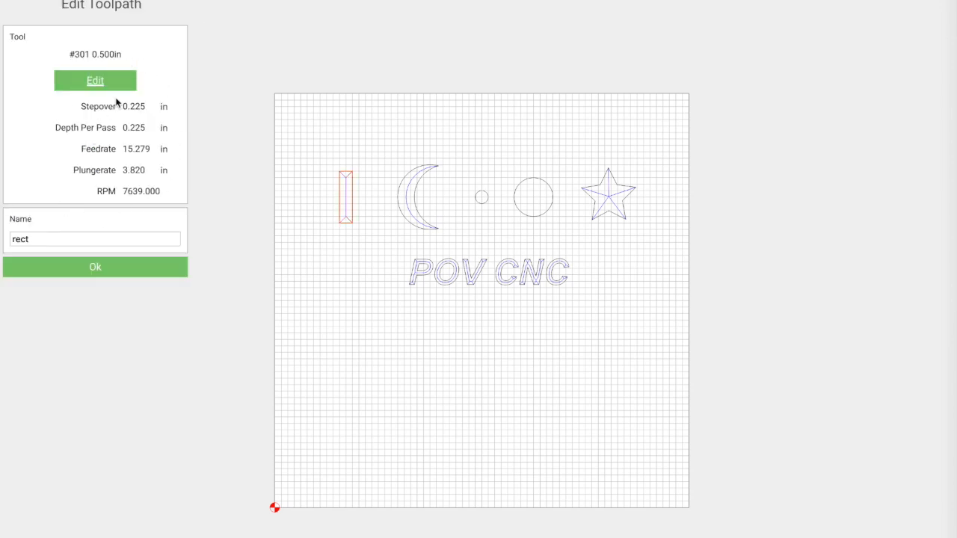
click(95, 266)
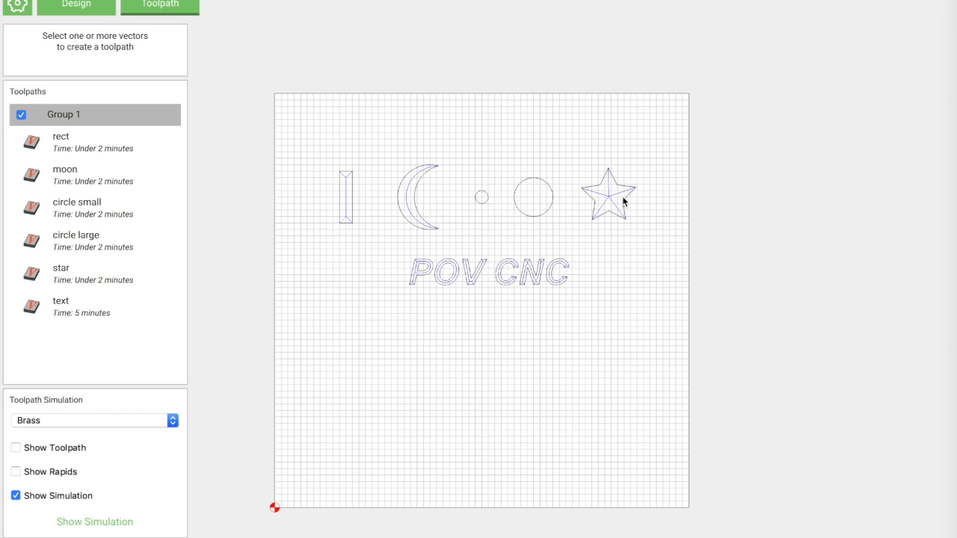
mouse_move(320, 299)
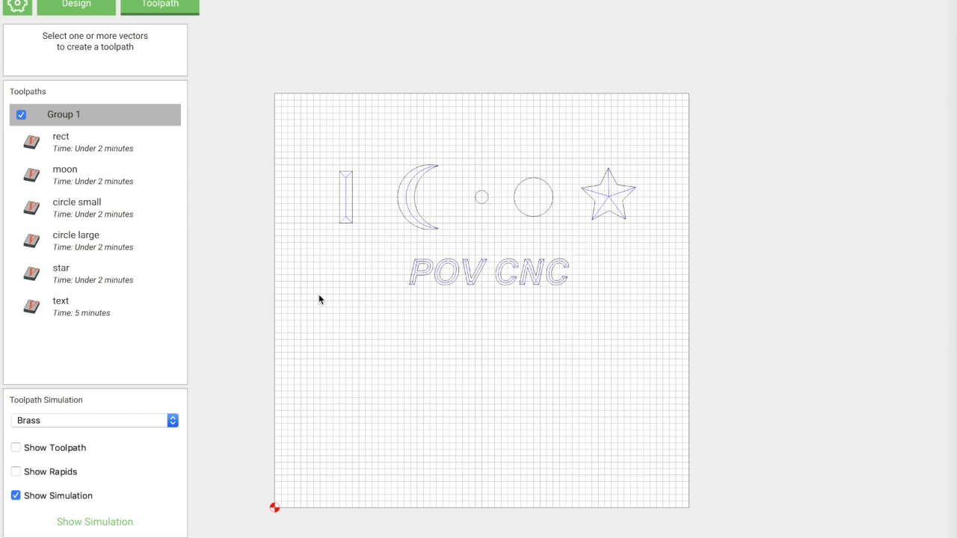
mouse_move(92, 208)
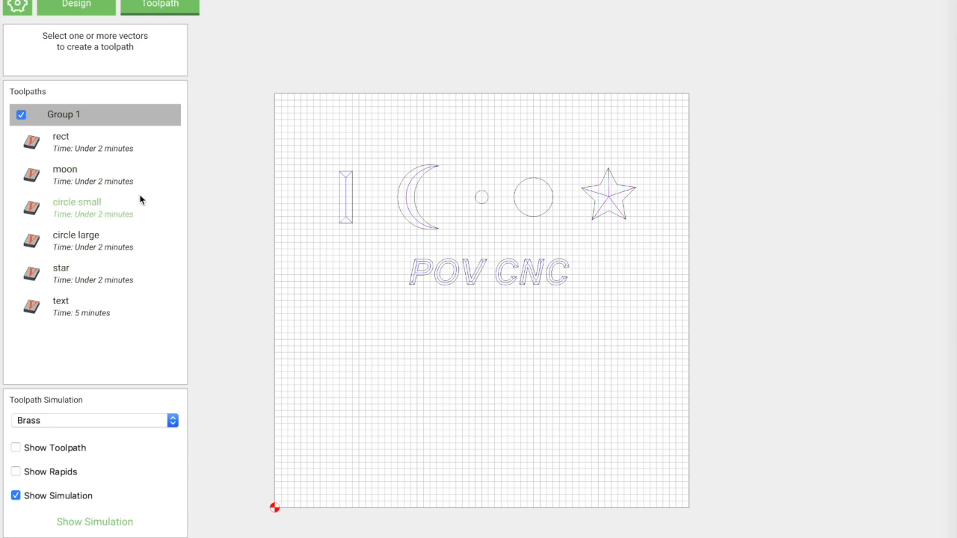
click(60, 301)
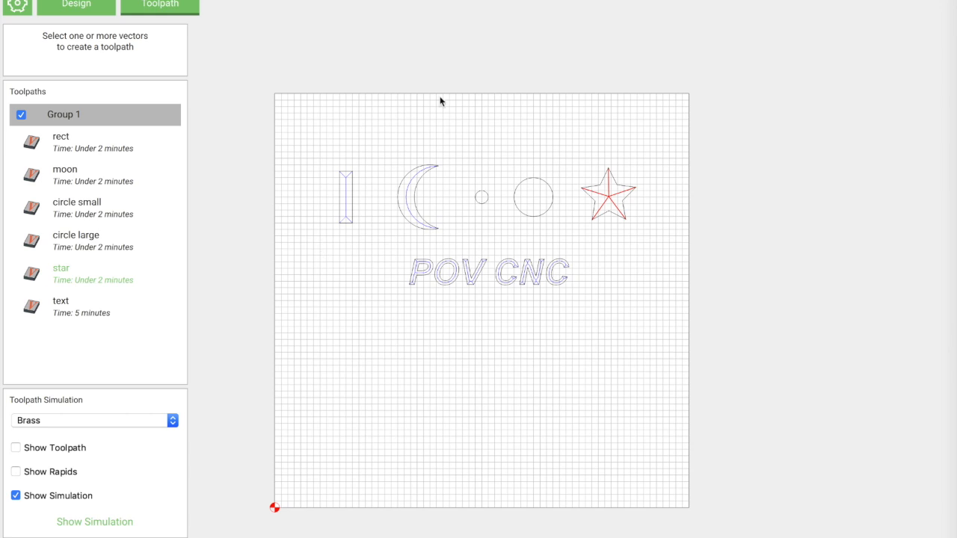
click(75, 3)
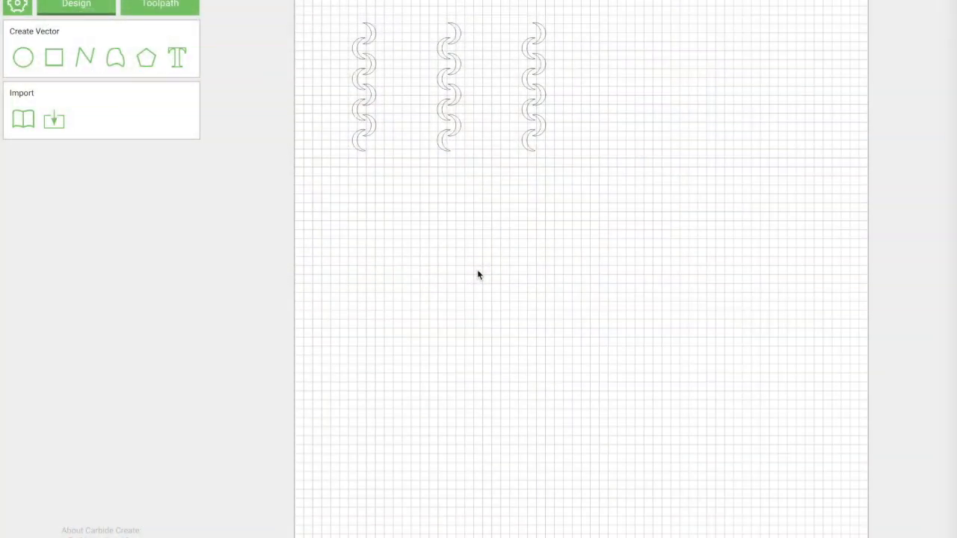
mouse_move(401, 176)
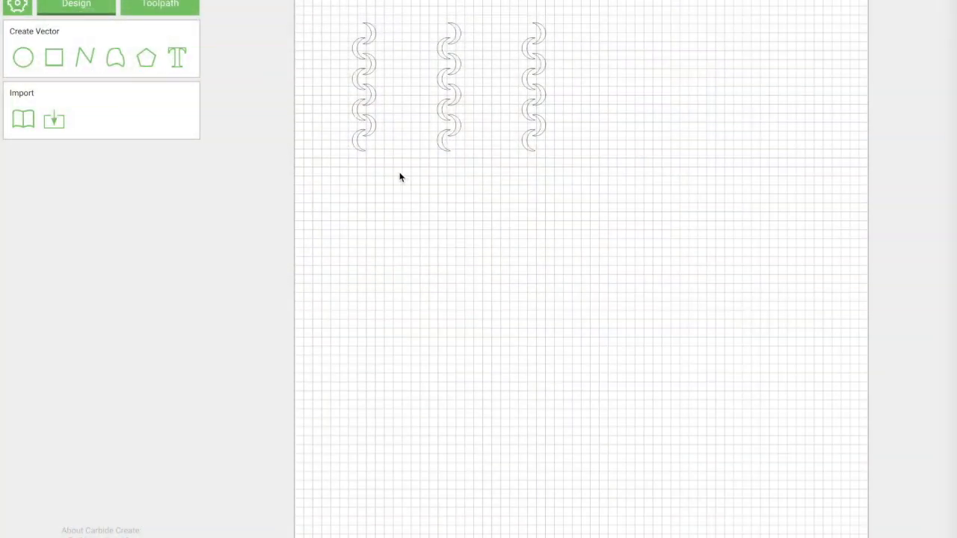
mouse_move(410, 117)
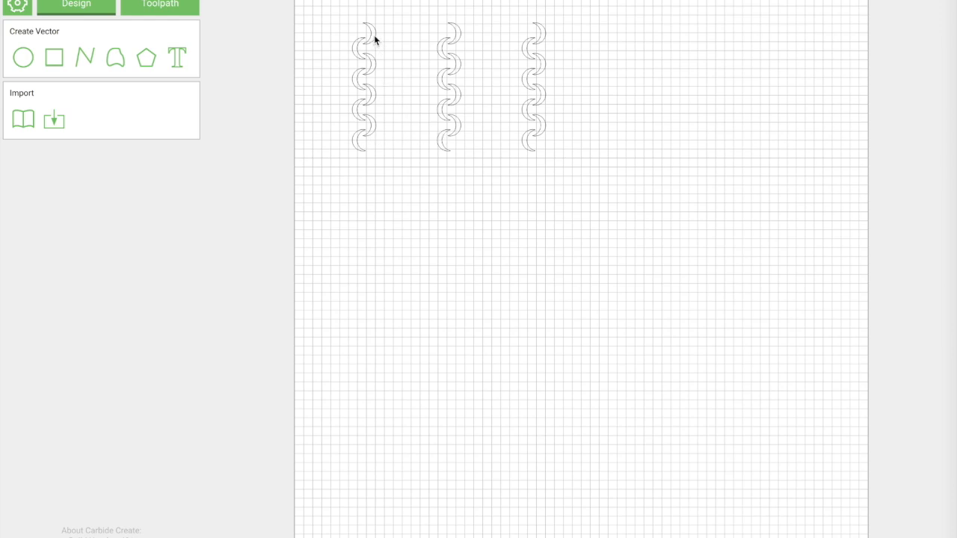
Select the top arc of the left wavy line to show its 0.184 by 0.300 in size
click(362, 38)
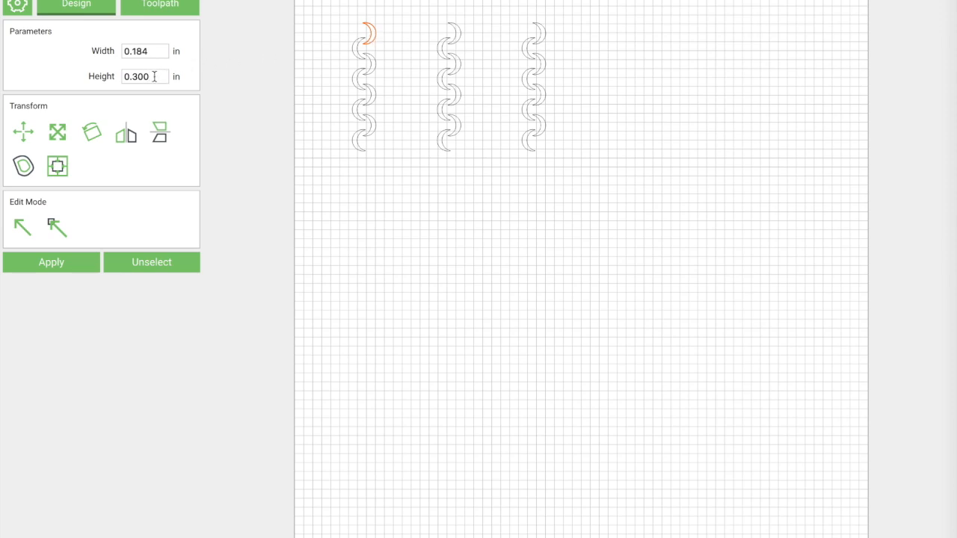
mouse_move(336, 36)
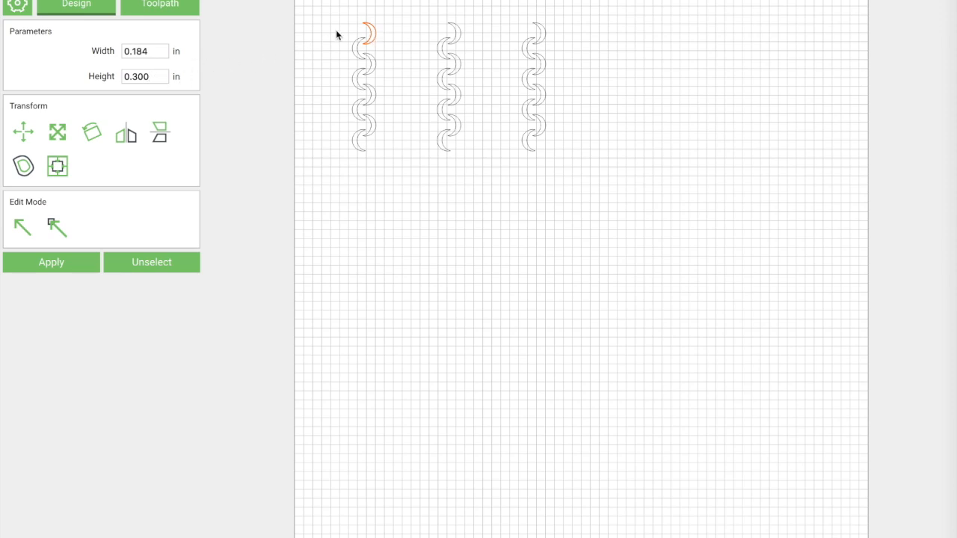
mouse_move(340, 29)
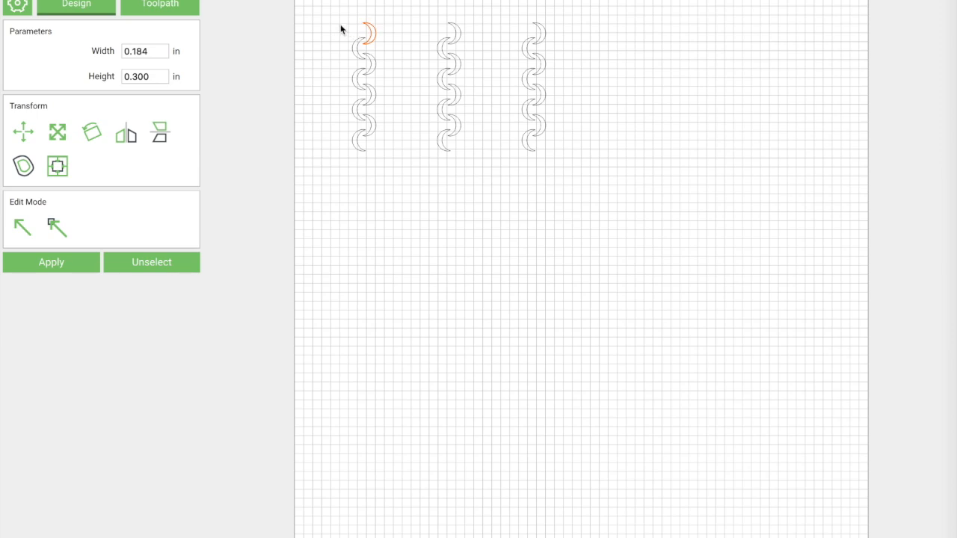
mouse_move(478, 34)
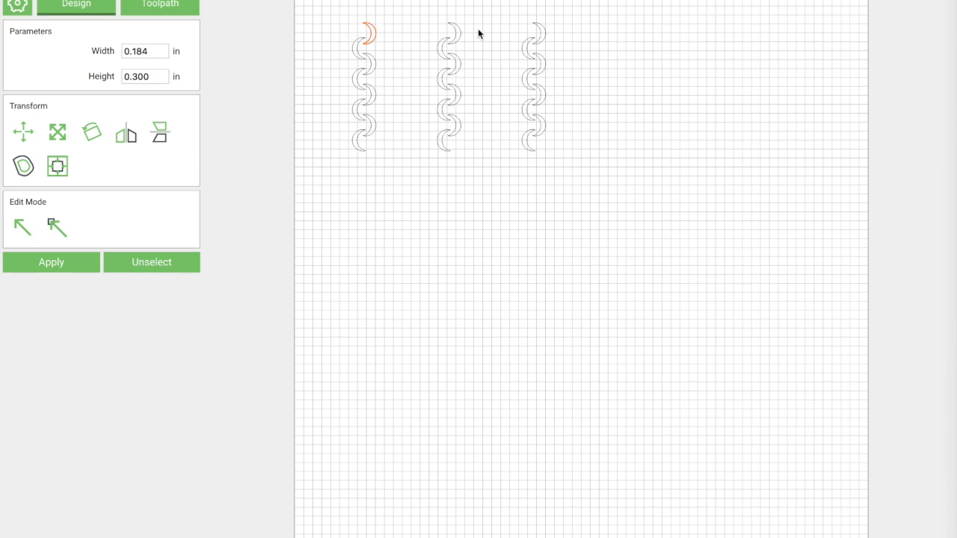
mouse_move(395, 27)
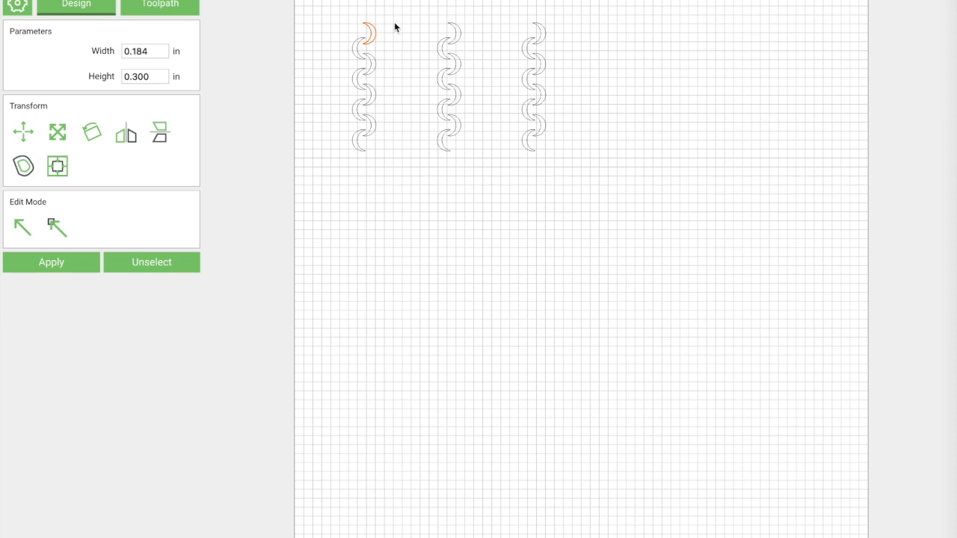
mouse_move(372, 42)
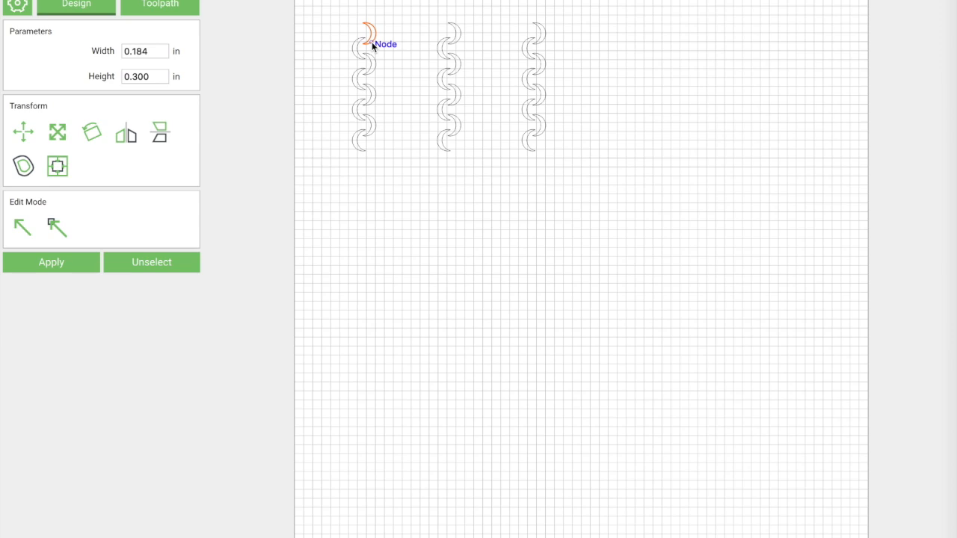
mouse_move(338, 42)
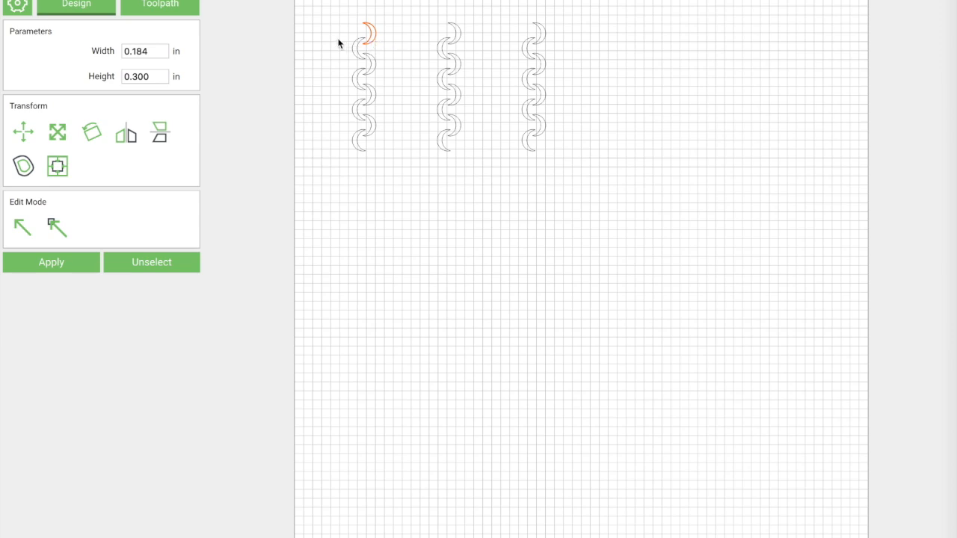
mouse_move(344, 16)
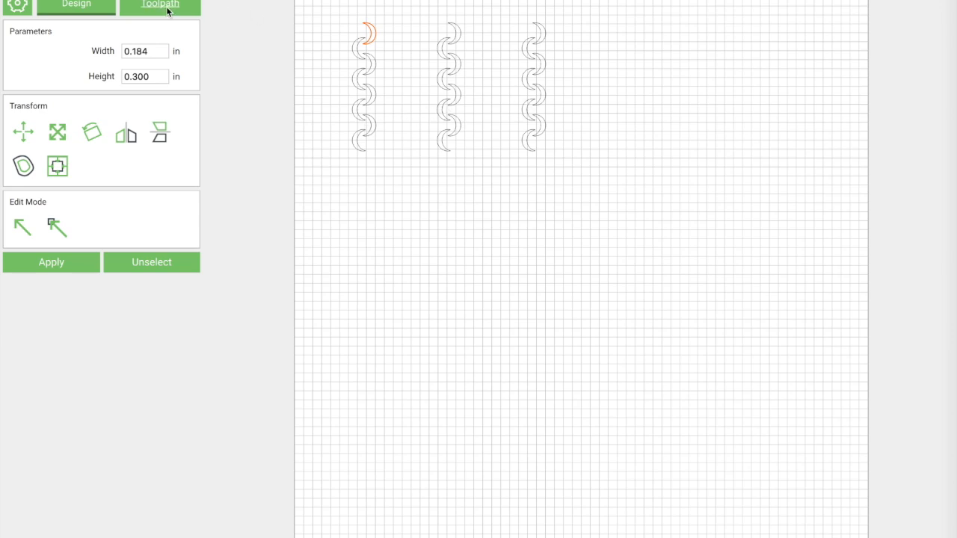
Highlight the V60 carve on the middle line and the V90 carve on the left line
click(159, 3)
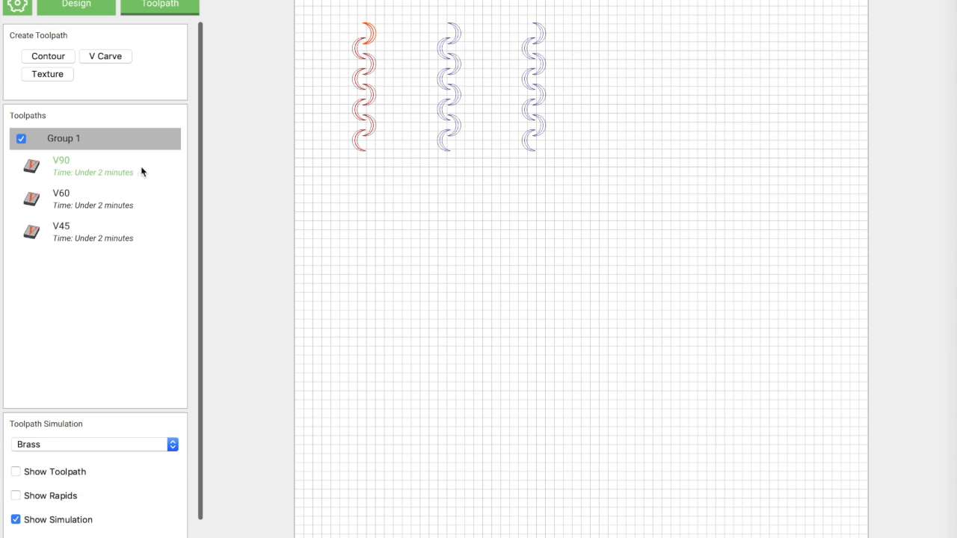
click(62, 193)
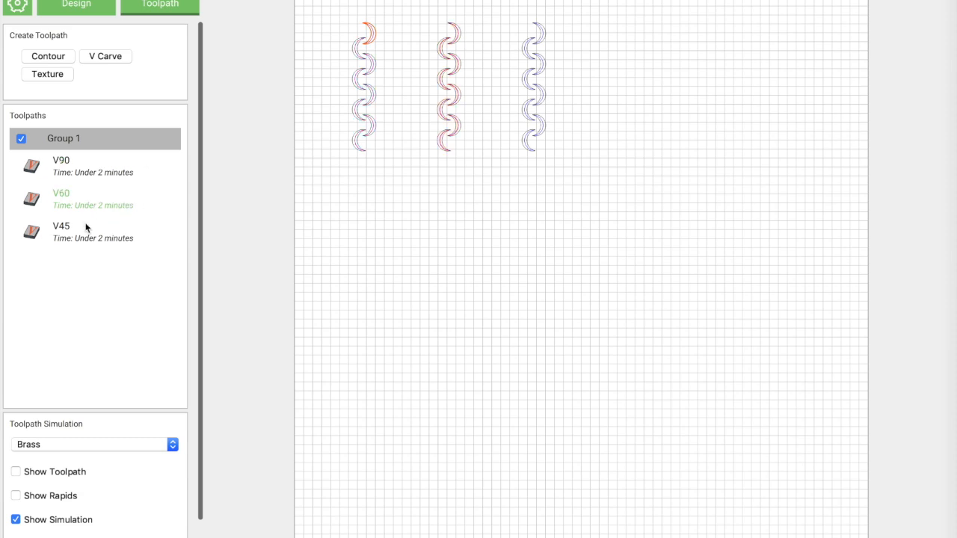
mouse_move(101, 201)
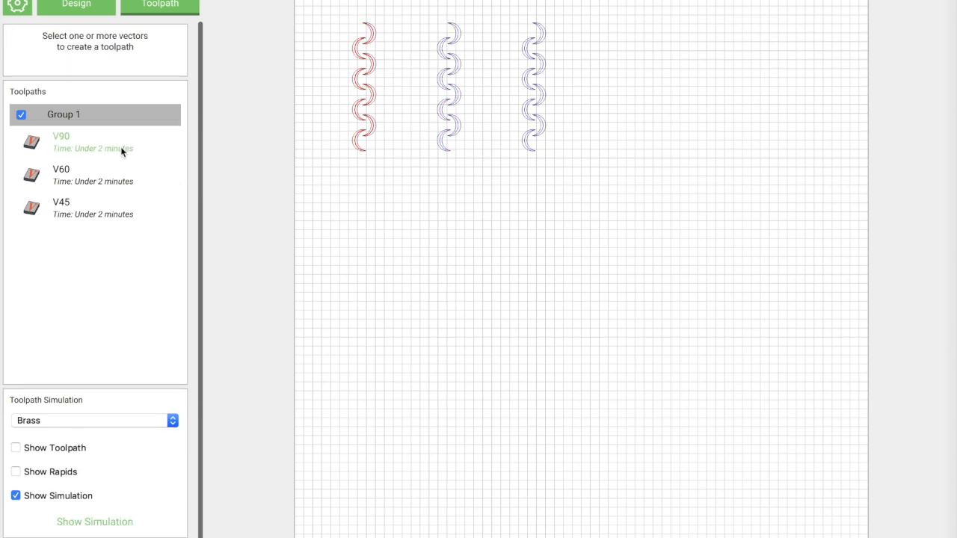
mouse_move(108, 163)
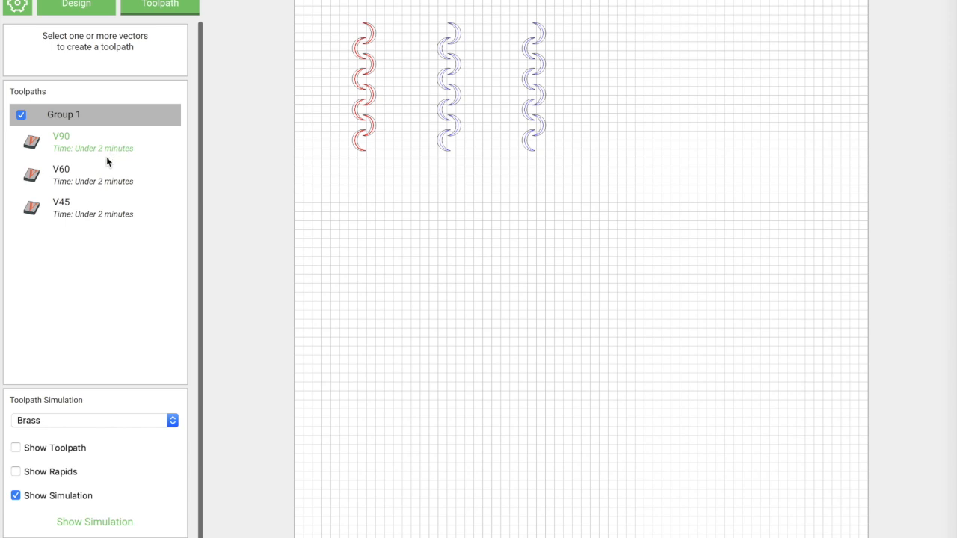
click(62, 168)
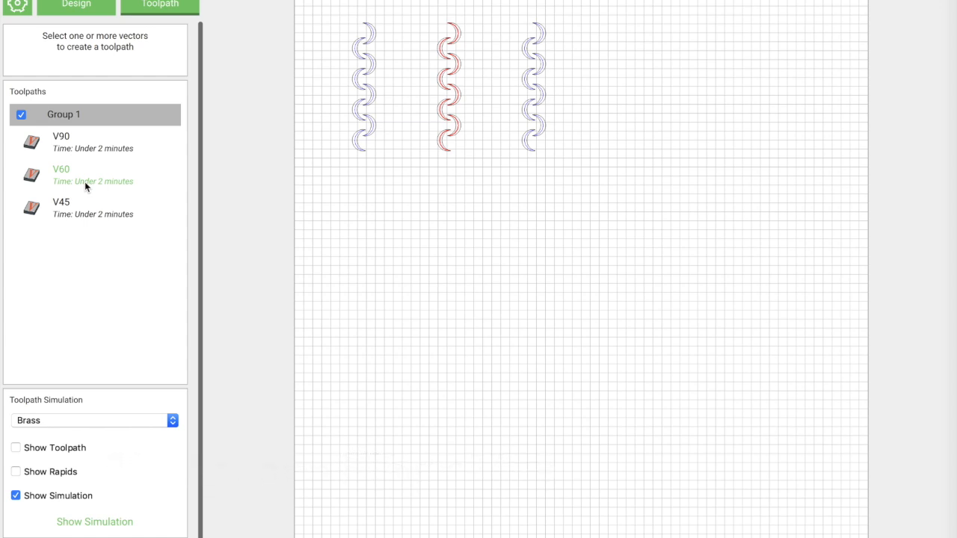
click(77, 5)
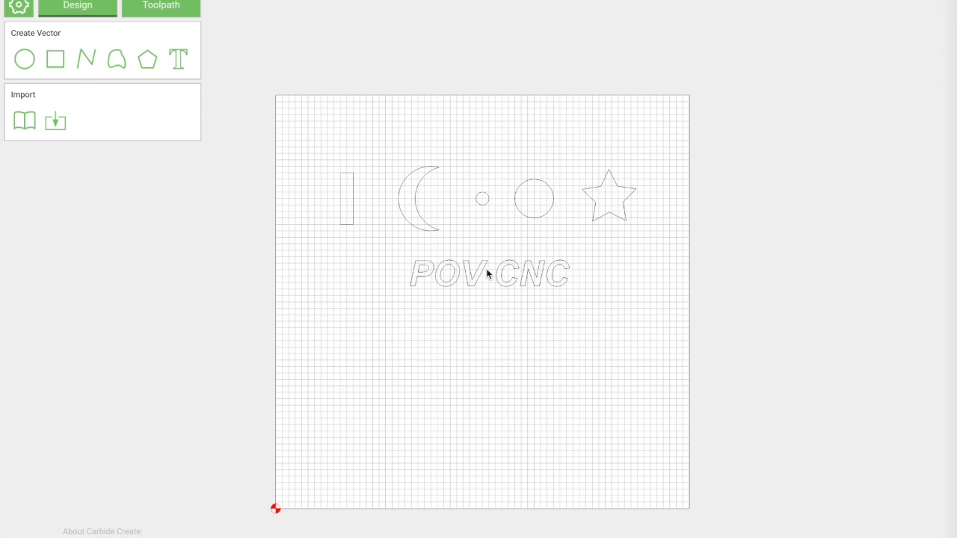
mouse_move(212, 187)
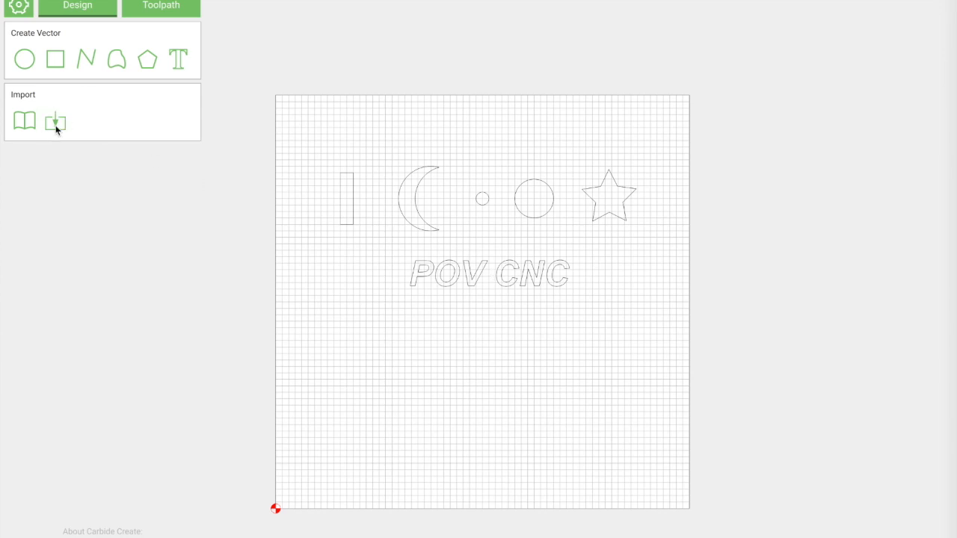
Import a rose SVG from SVG Files > Etsy > ROSE SVG onto the board
click(55, 121)
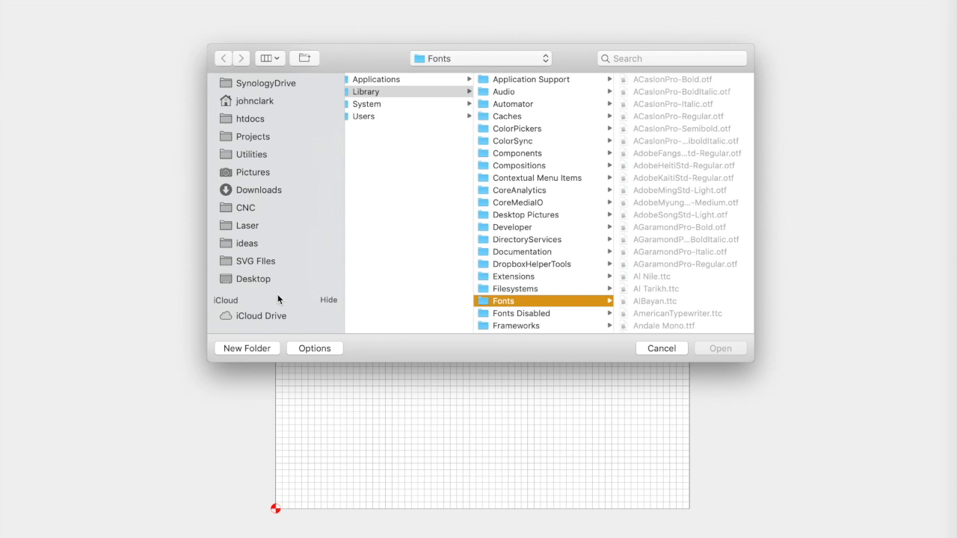
click(254, 260)
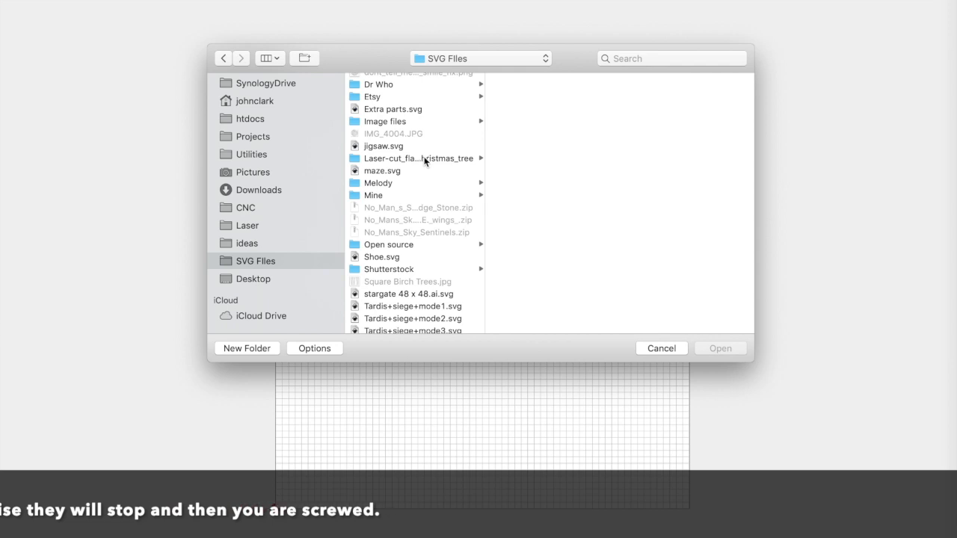
click(372, 96)
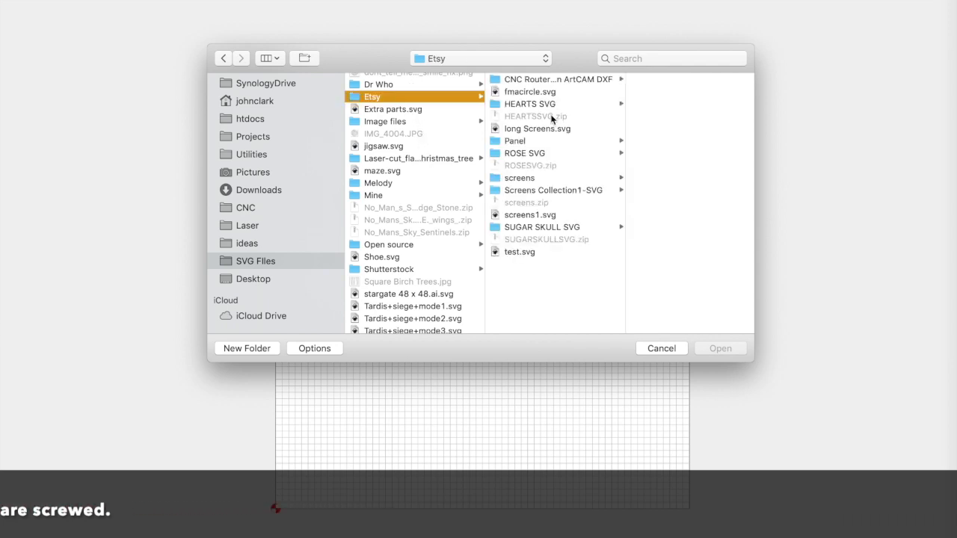
click(524, 152)
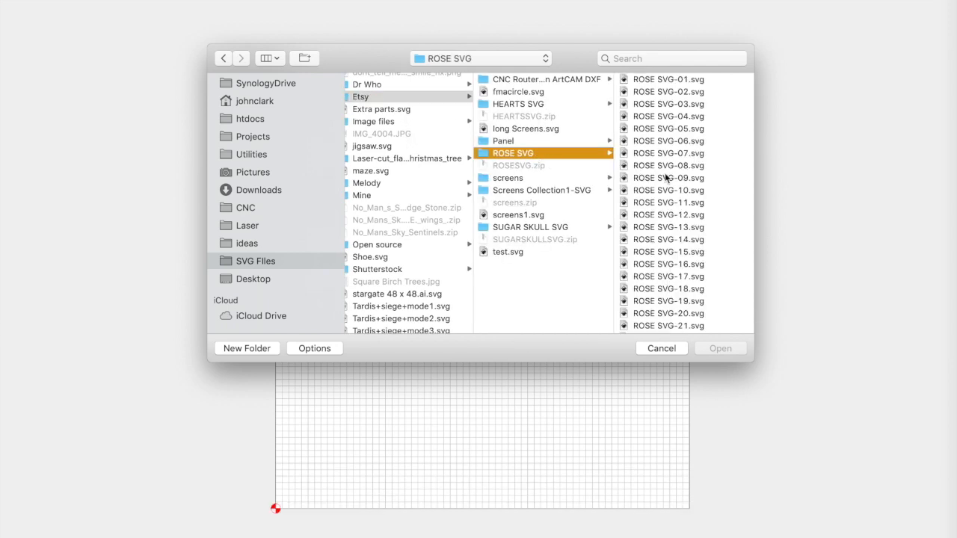
click(717, 347)
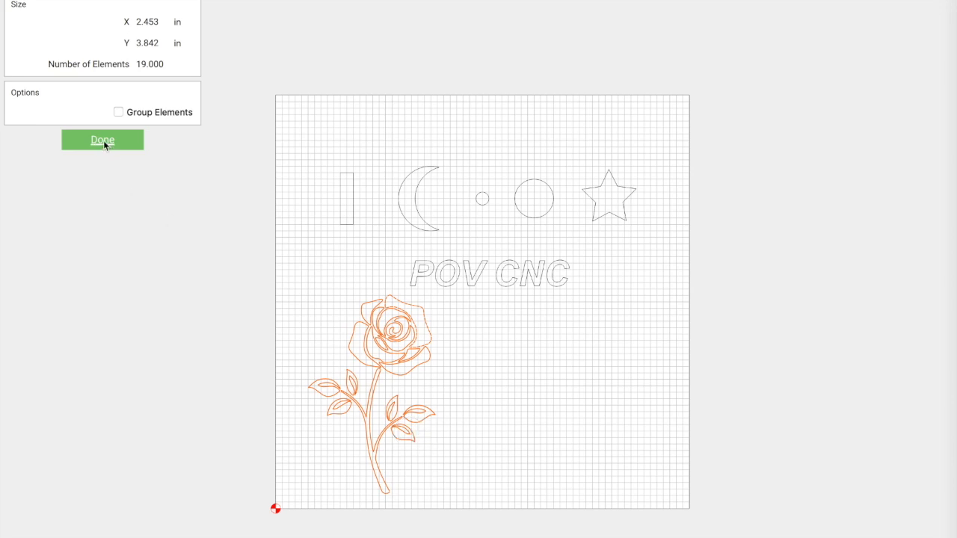
Finish placing the rose and add a V-carve toolpath for it named Rose V
click(102, 140)
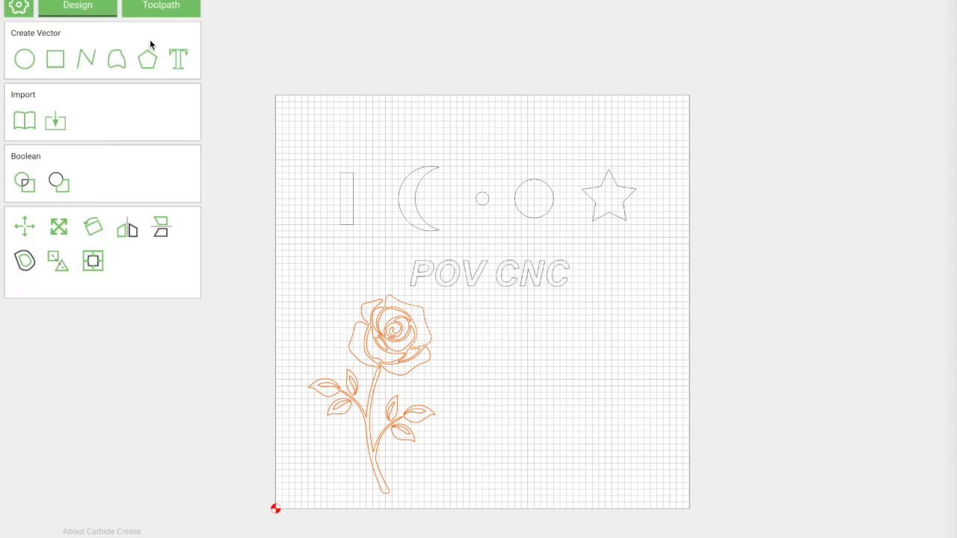
click(160, 5)
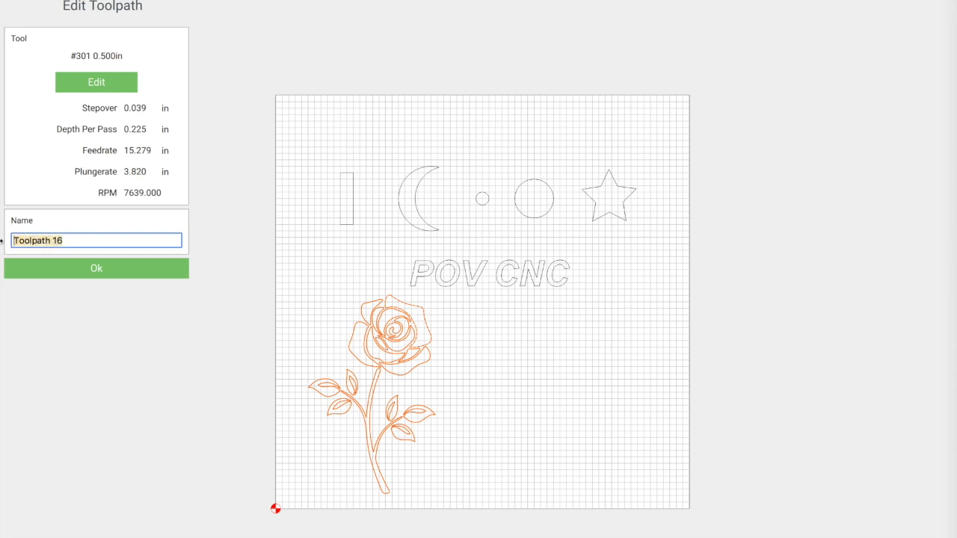
text(Rose V)
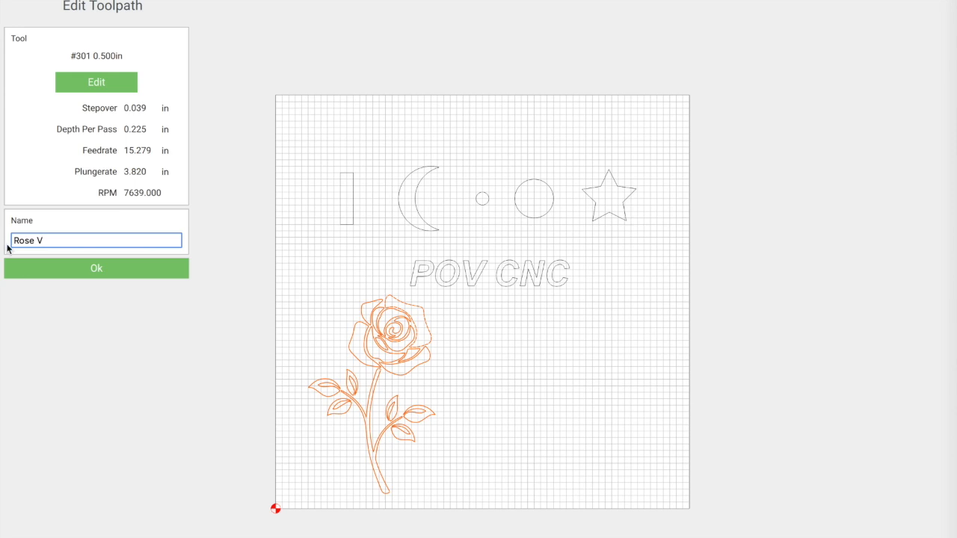
click(96, 267)
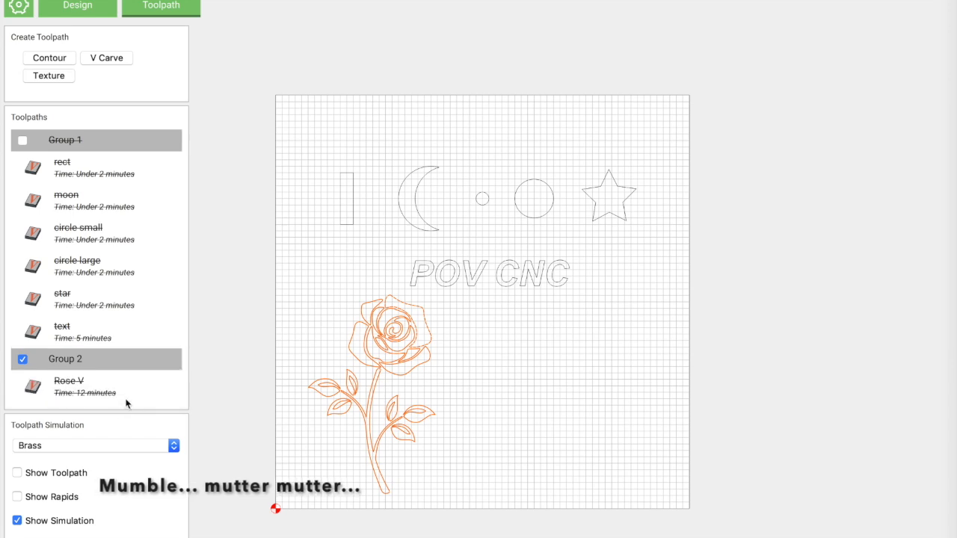
Recalculate the Rose V toolpath and preview it over the rose
right_click(68, 385)
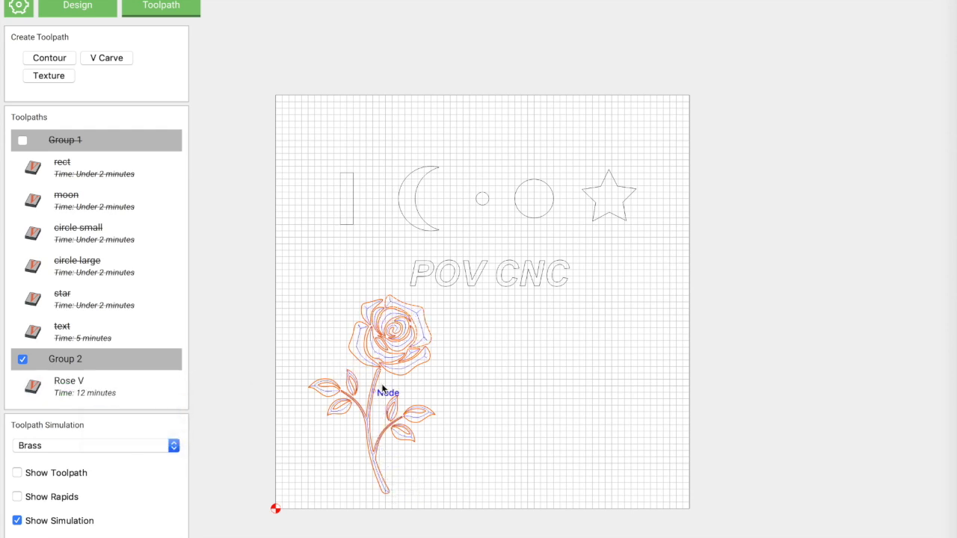
mouse_move(410, 366)
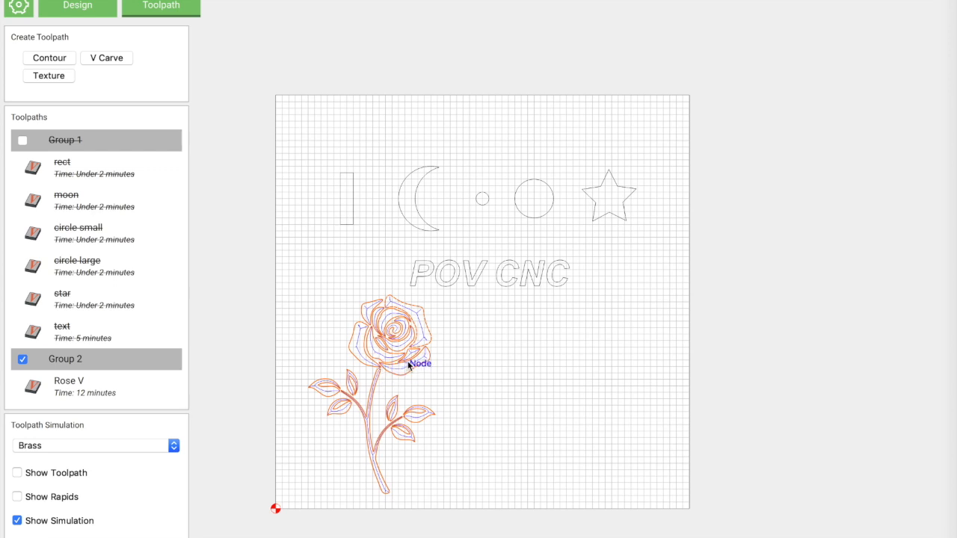
mouse_move(402, 335)
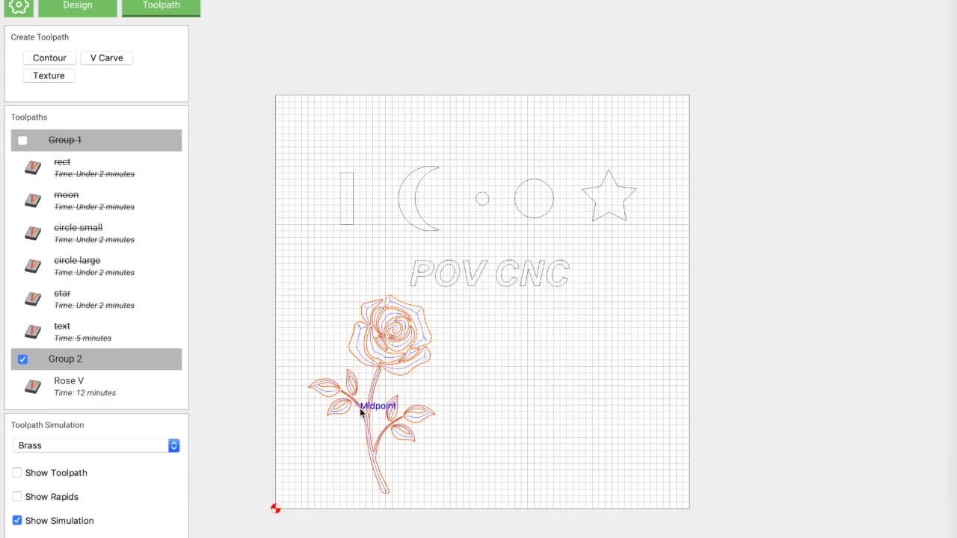
mouse_move(457, 222)
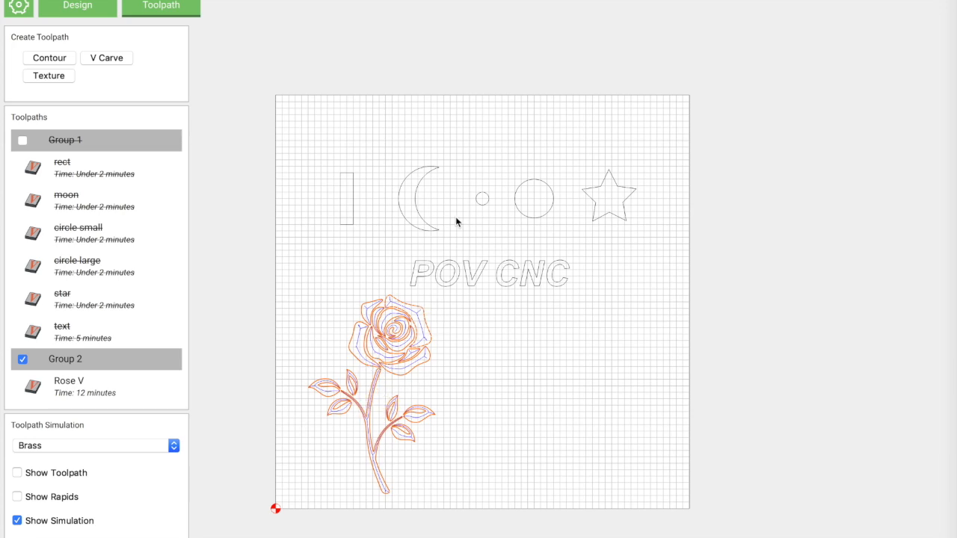
click(75, 6)
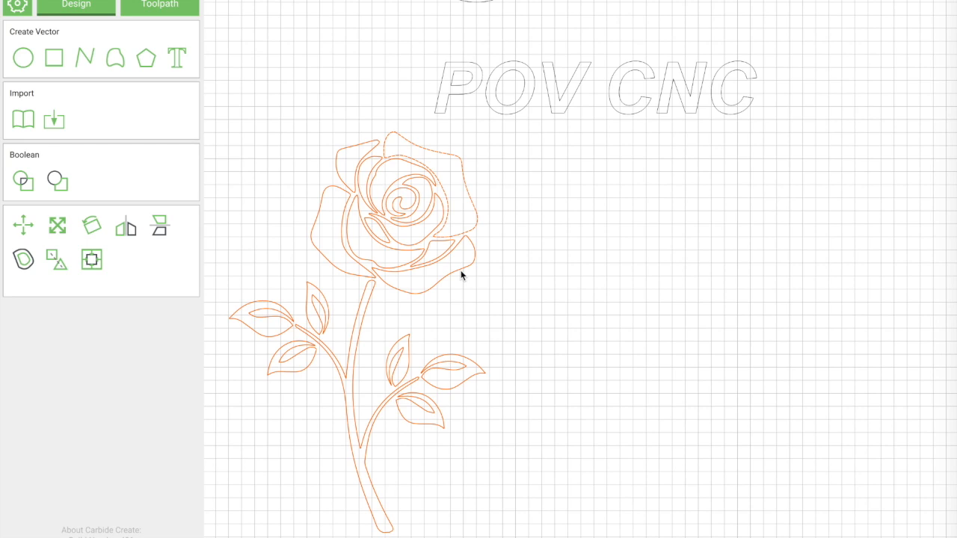
mouse_move(461, 272)
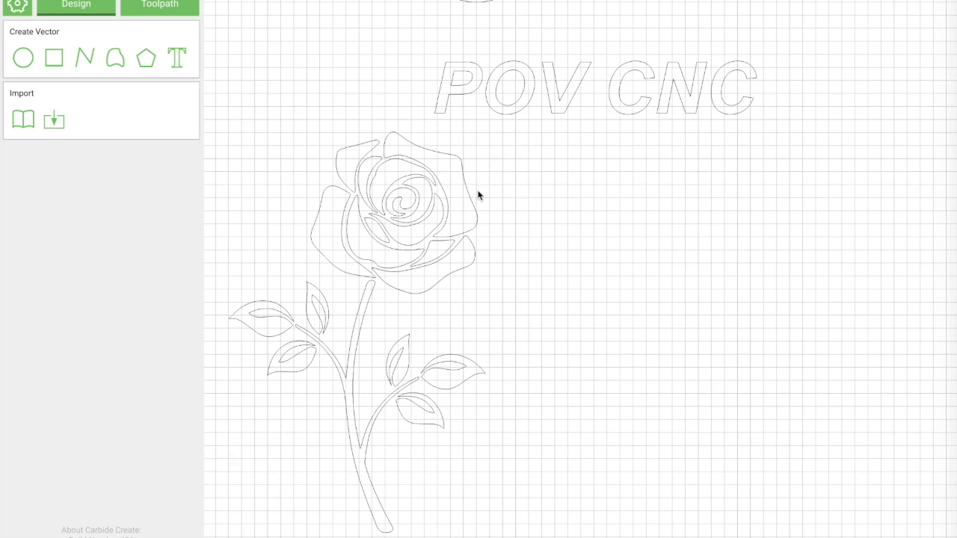
Copy the rose and drag the duplicate to the right beside the original
click(431, 172)
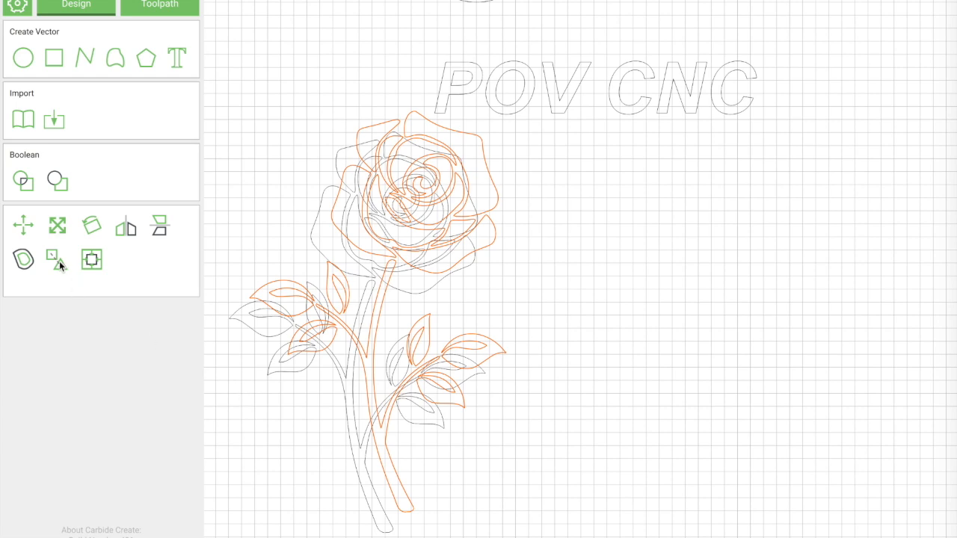
click(56, 260)
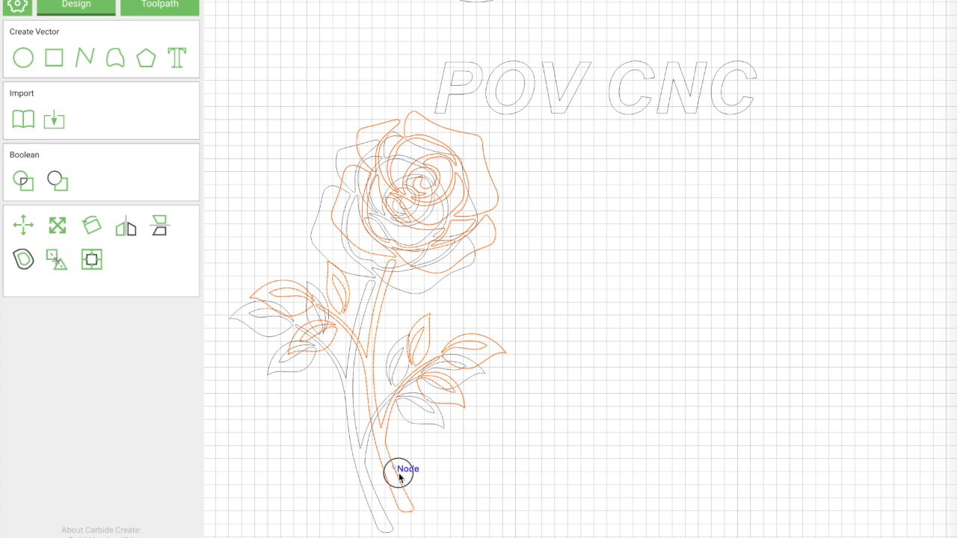
drag(398, 472, 750, 486)
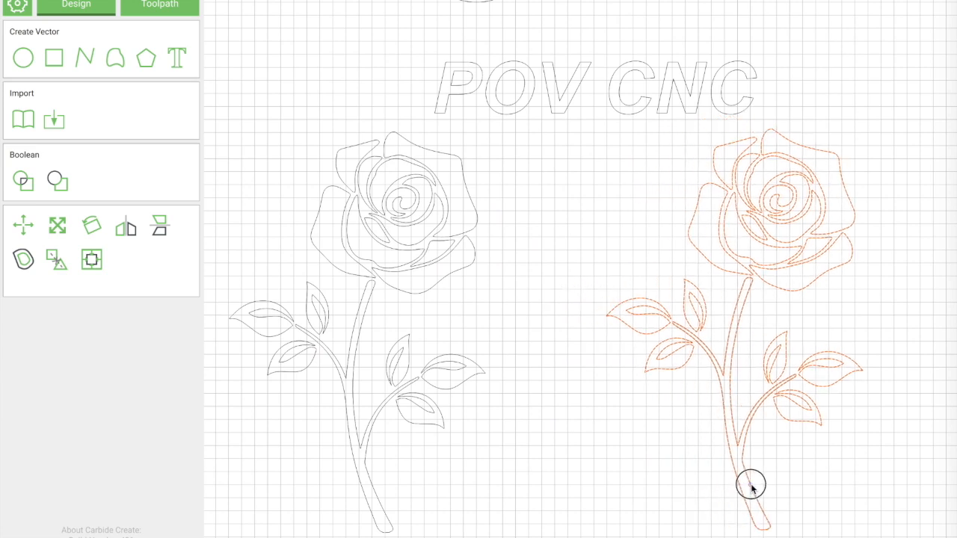
drag(750, 485, 775, 496)
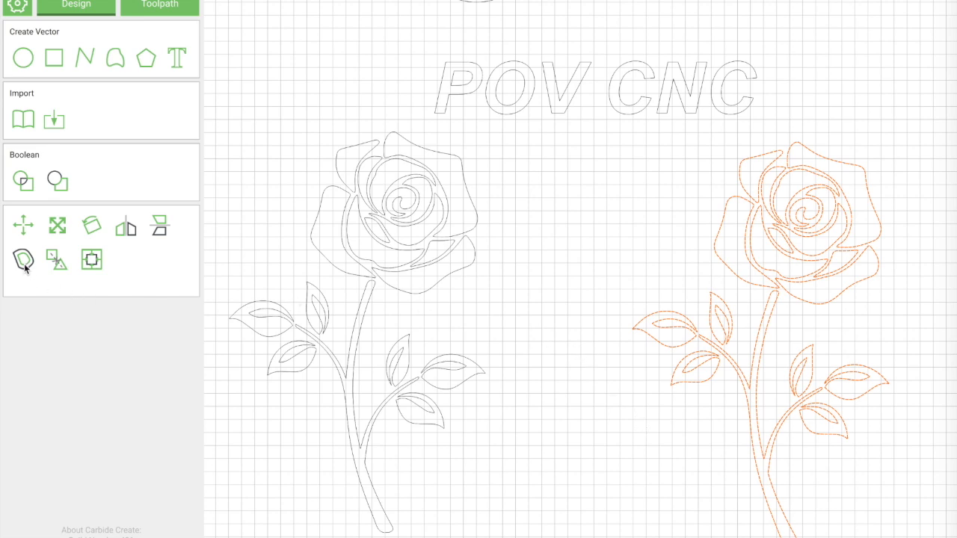
mouse_move(24, 260)
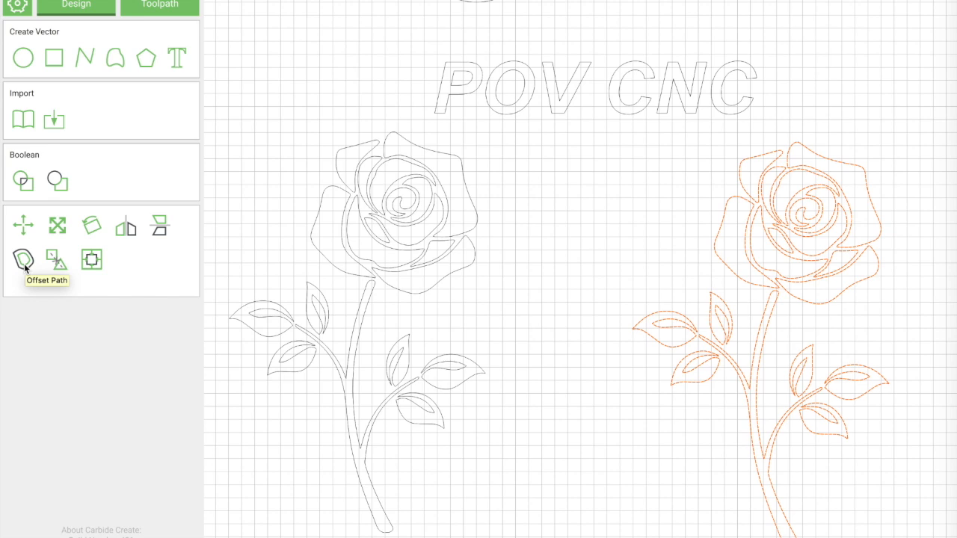
mouse_move(699, 257)
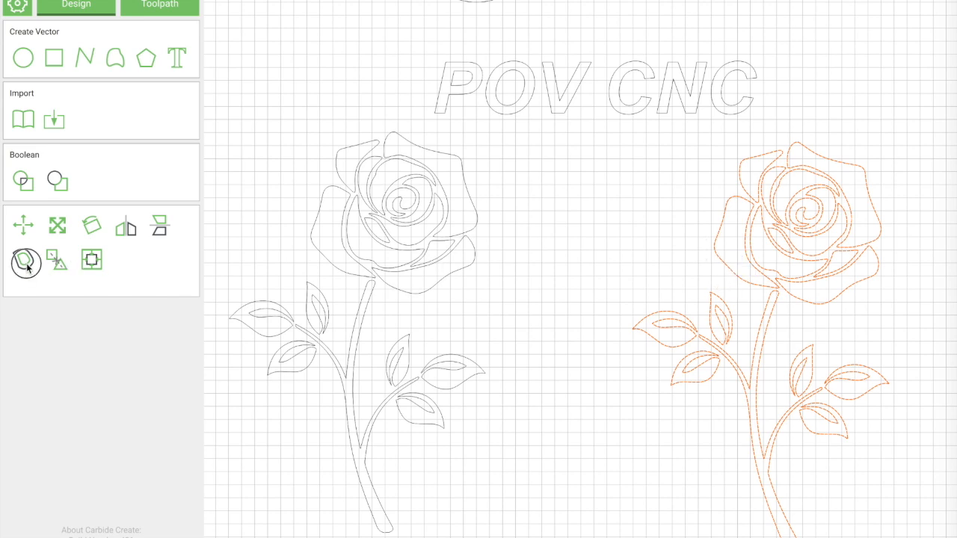
Add an outside offset path at 0.063 in around the rose copy
click(26, 262)
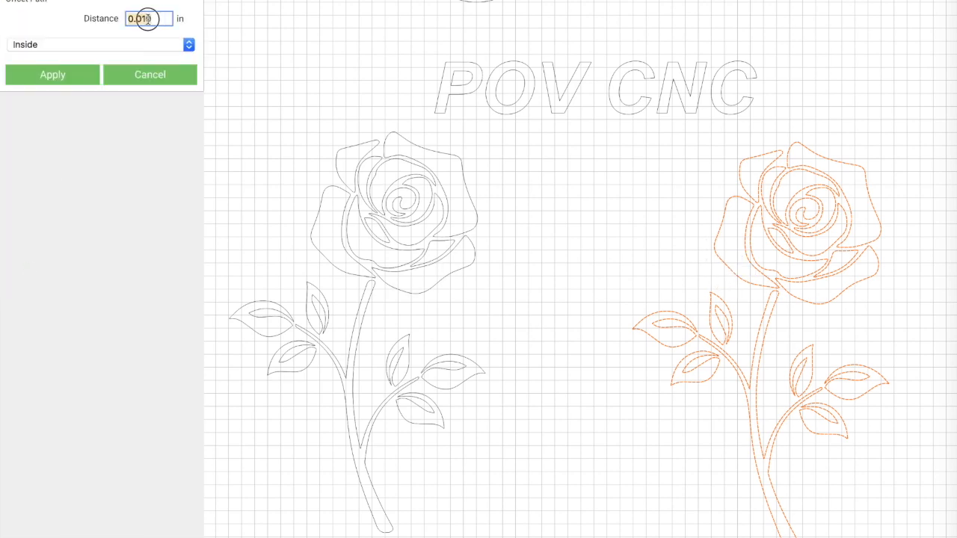
text(0.010)
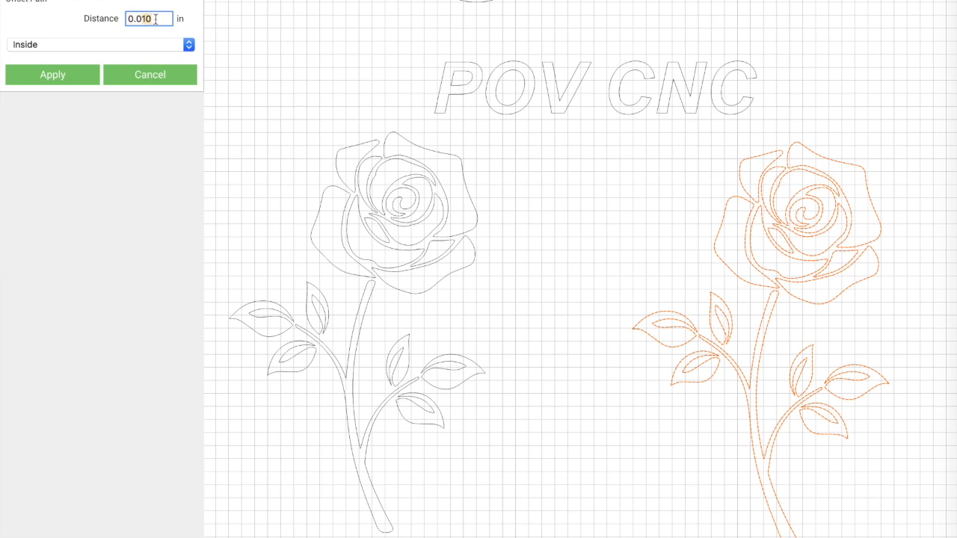
text(0.063)
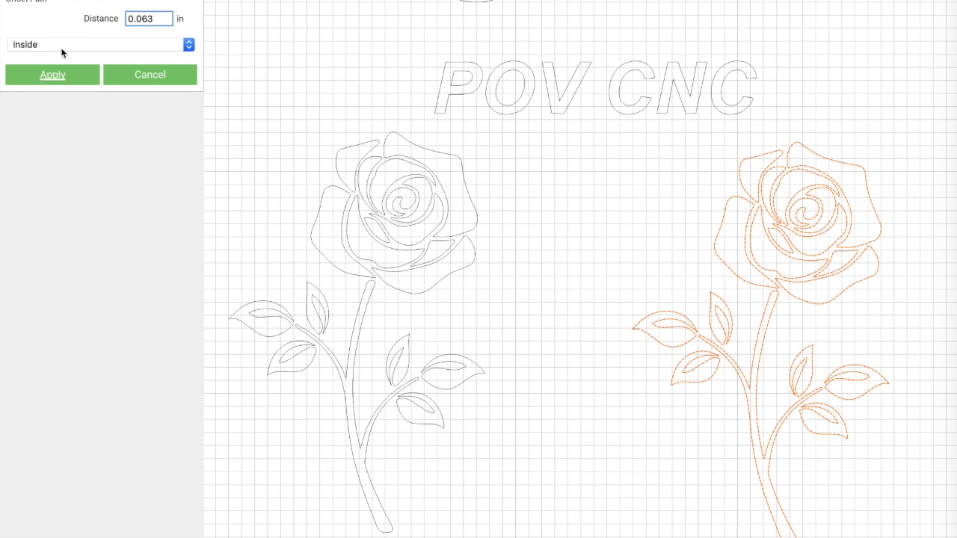
click(97, 44)
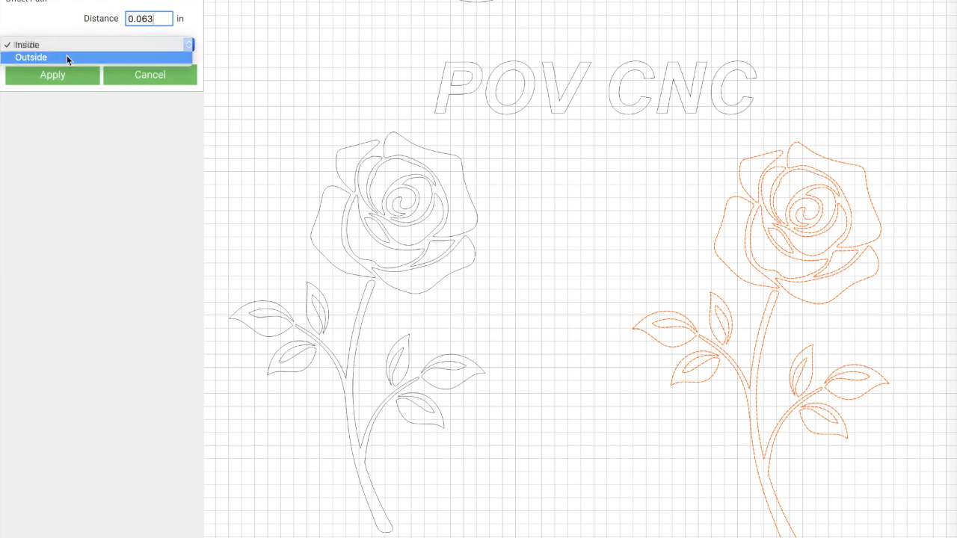
click(53, 75)
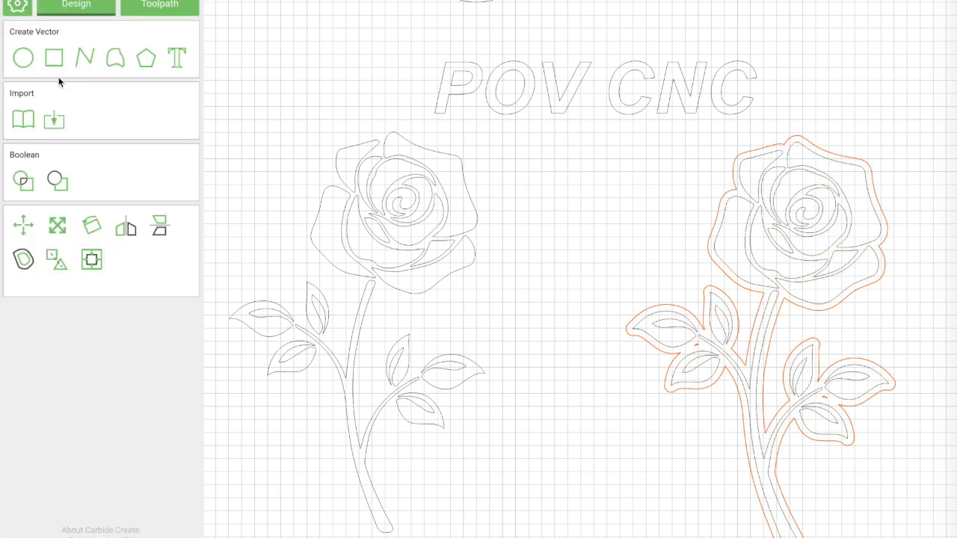
mouse_move(96, 194)
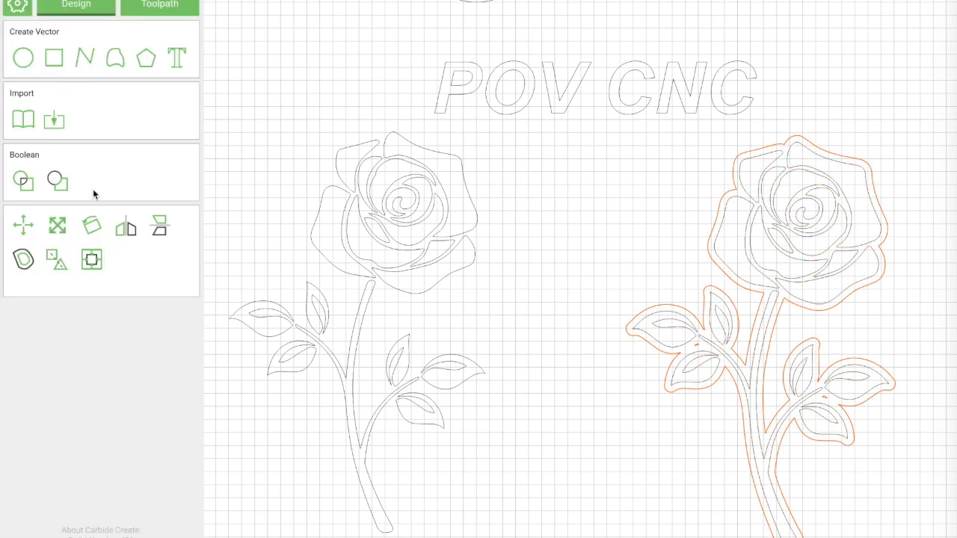
mouse_move(708, 252)
text(.)
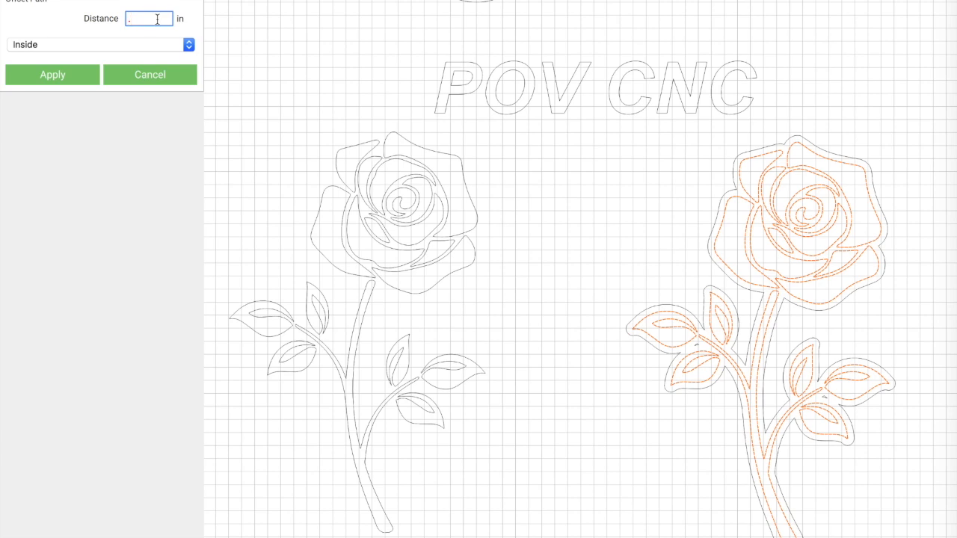
Add a second outside offset at 0.126 in around the rose copy
text(126)
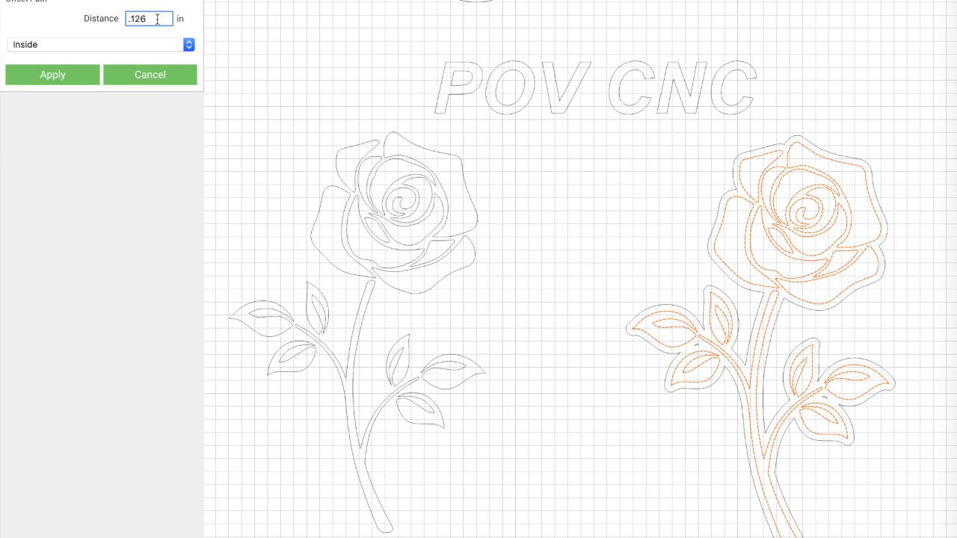
click(97, 45)
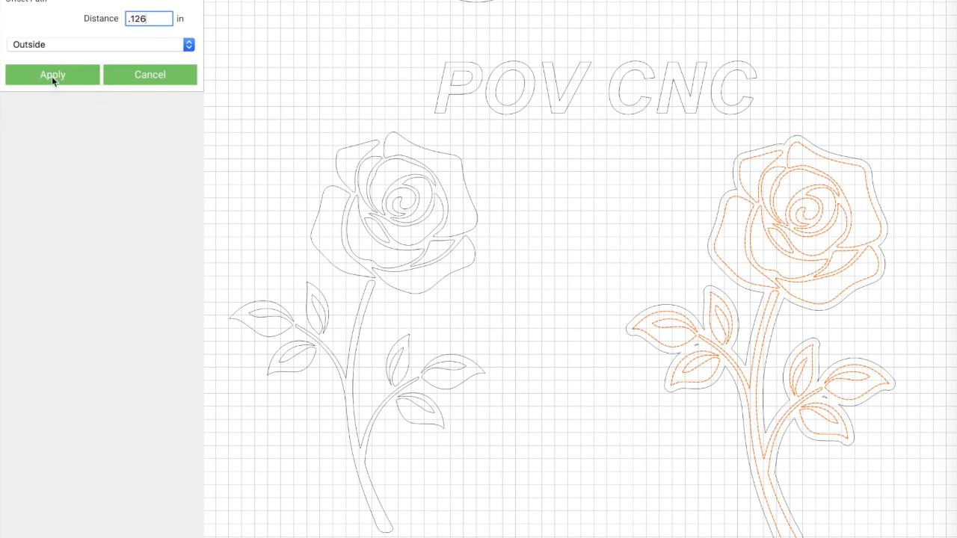
click(52, 74)
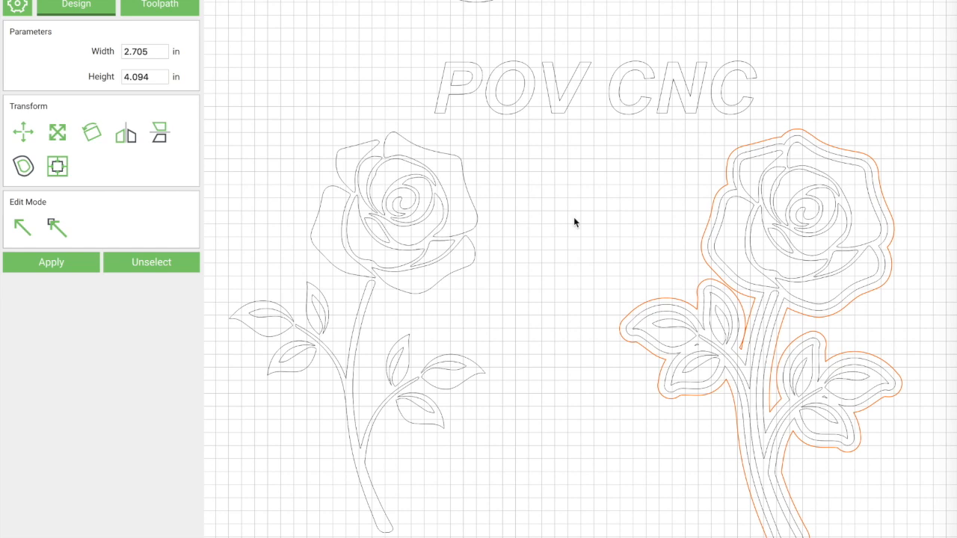
mouse_move(679, 224)
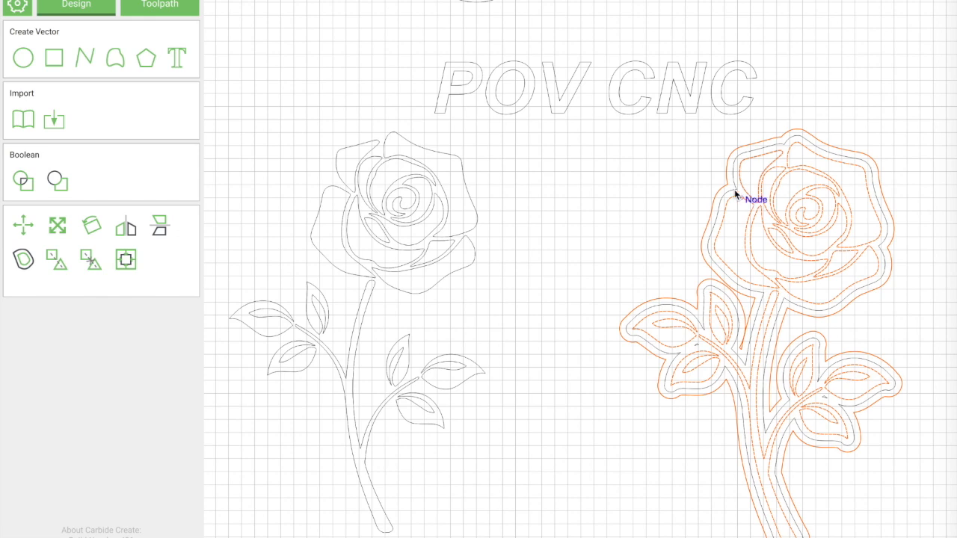
mouse_move(732, 189)
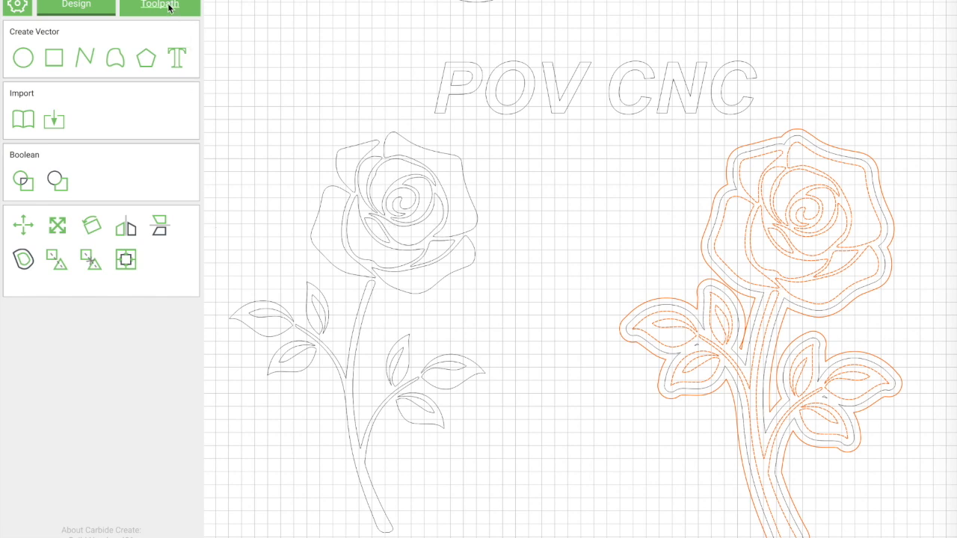
Name the new V-carve toolpath for the offset rose Raise VCarve and save it
click(158, 6)
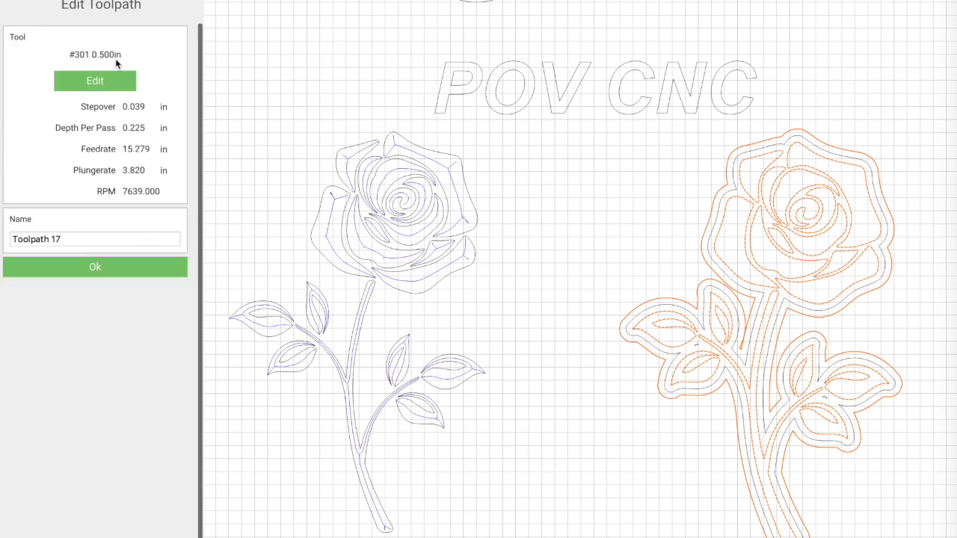
click(94, 239)
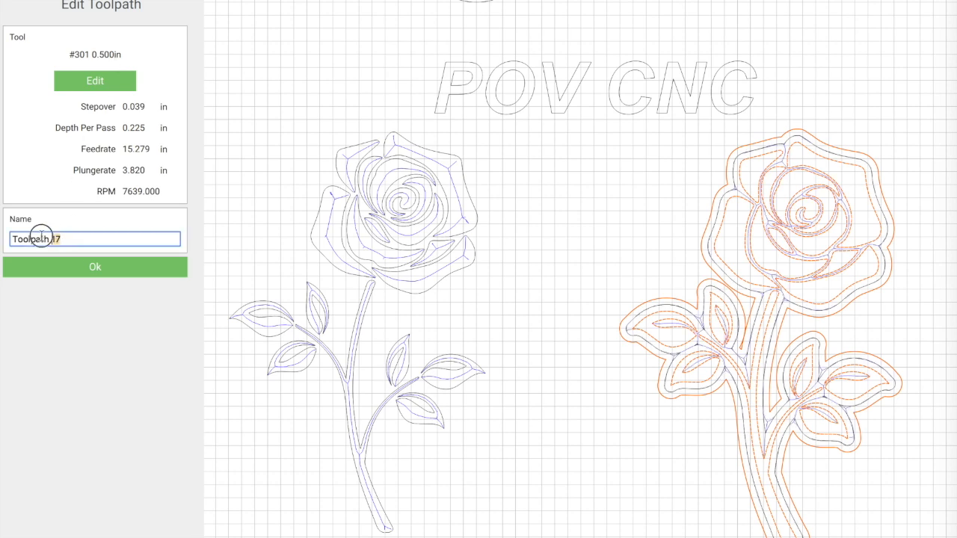
text(R)
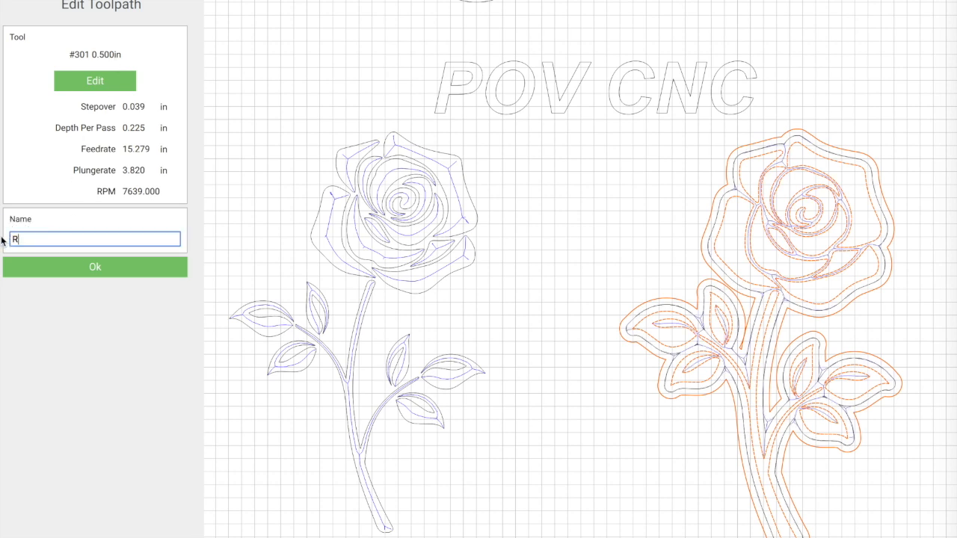
text(aise V)
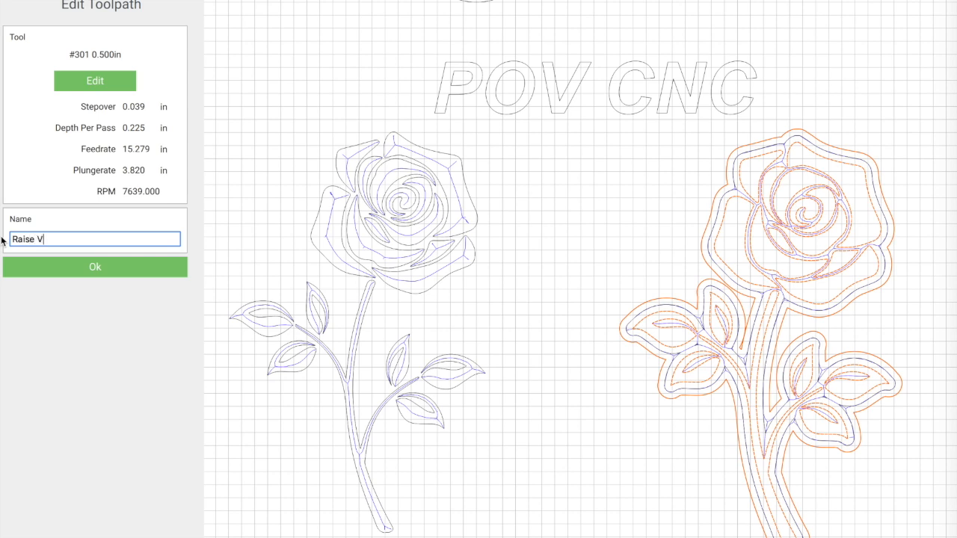
text(Carve)
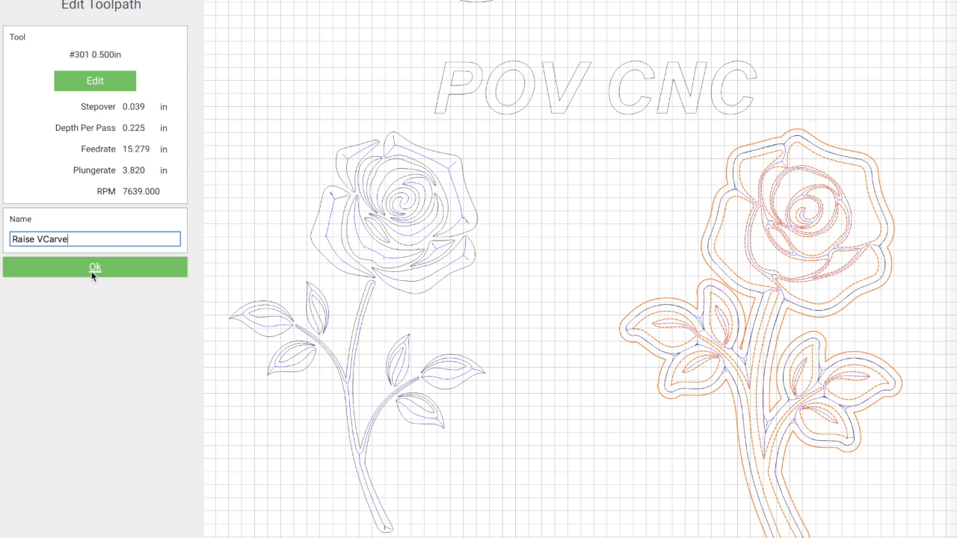
click(96, 266)
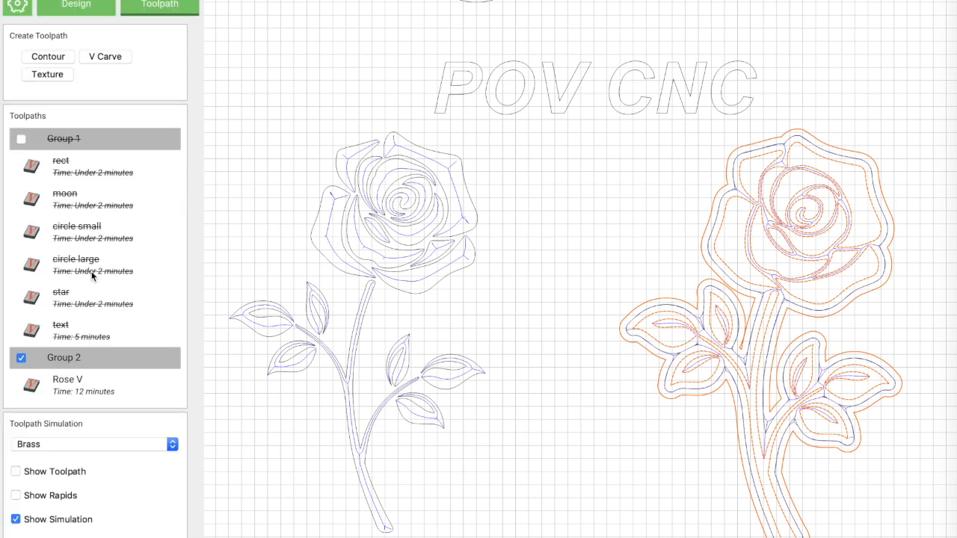
mouse_move(326, 216)
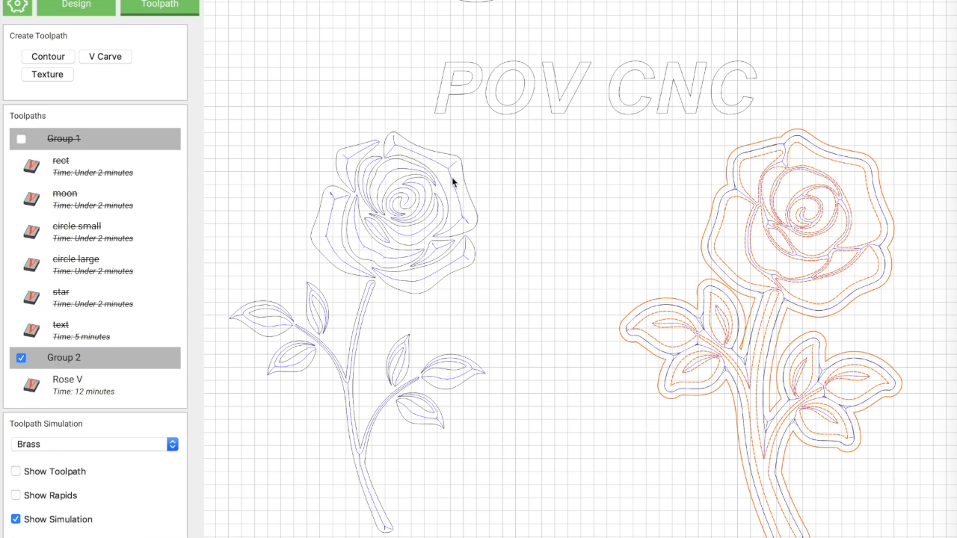
mouse_move(704, 179)
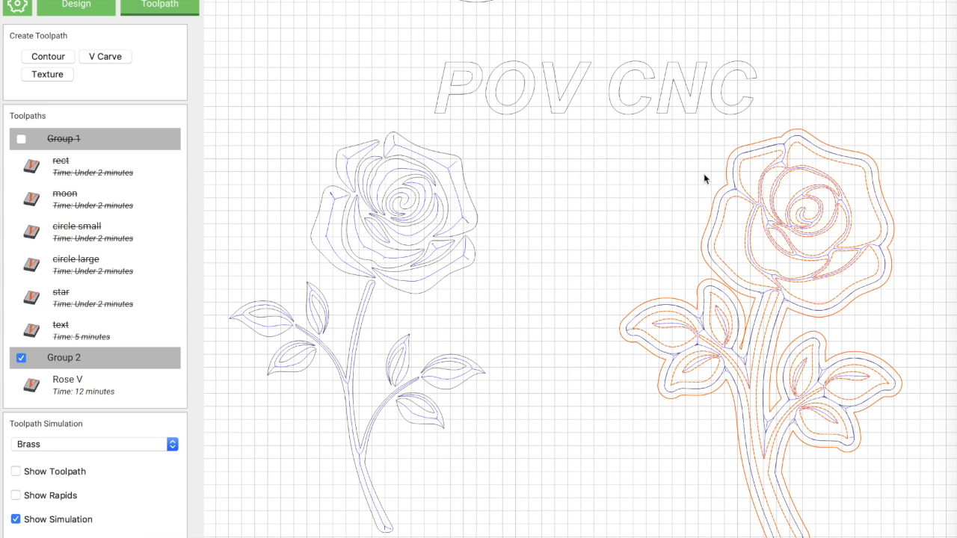
mouse_move(721, 188)
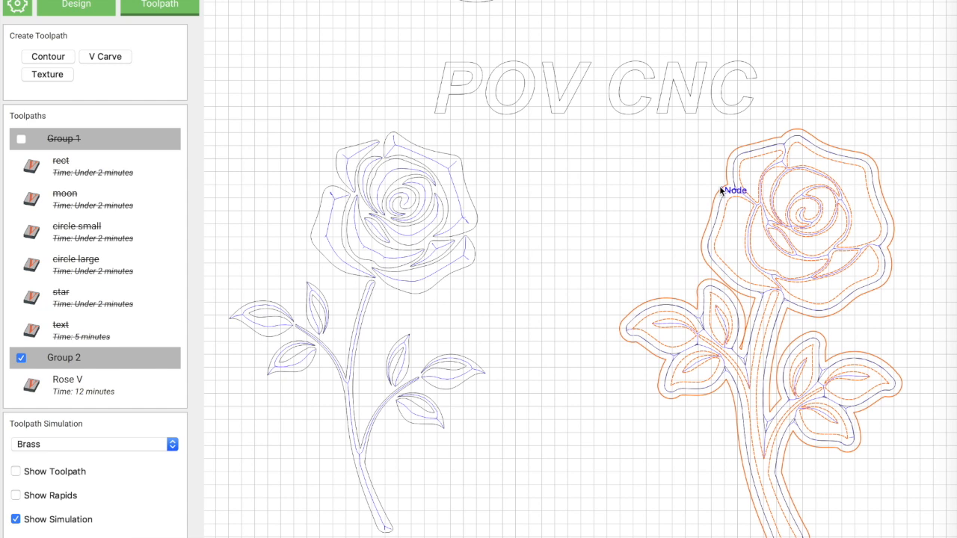
mouse_move(738, 191)
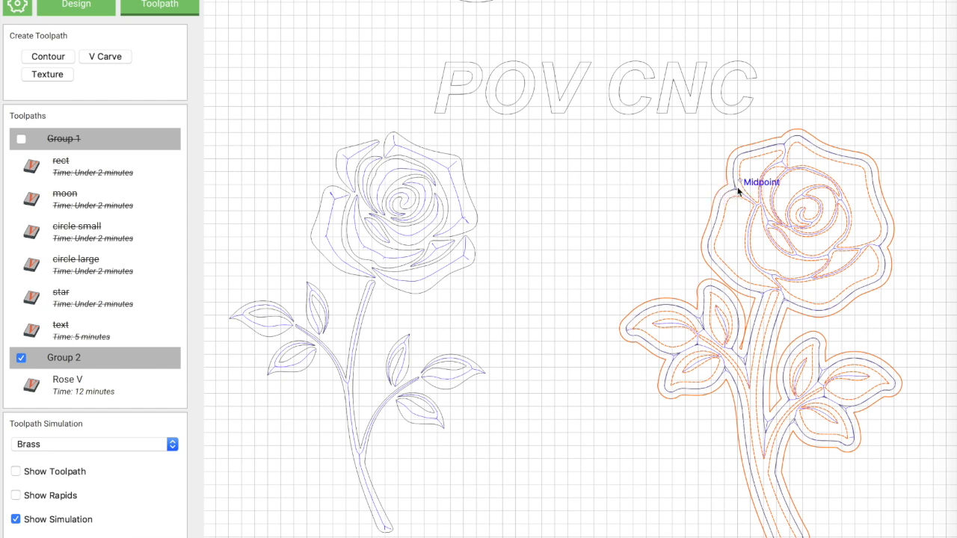
mouse_move(843, 163)
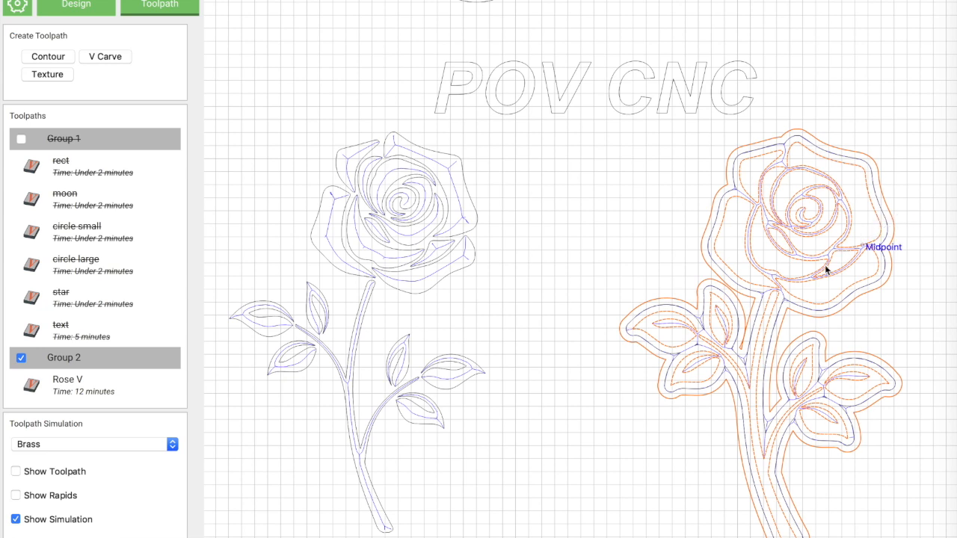
mouse_move(759, 293)
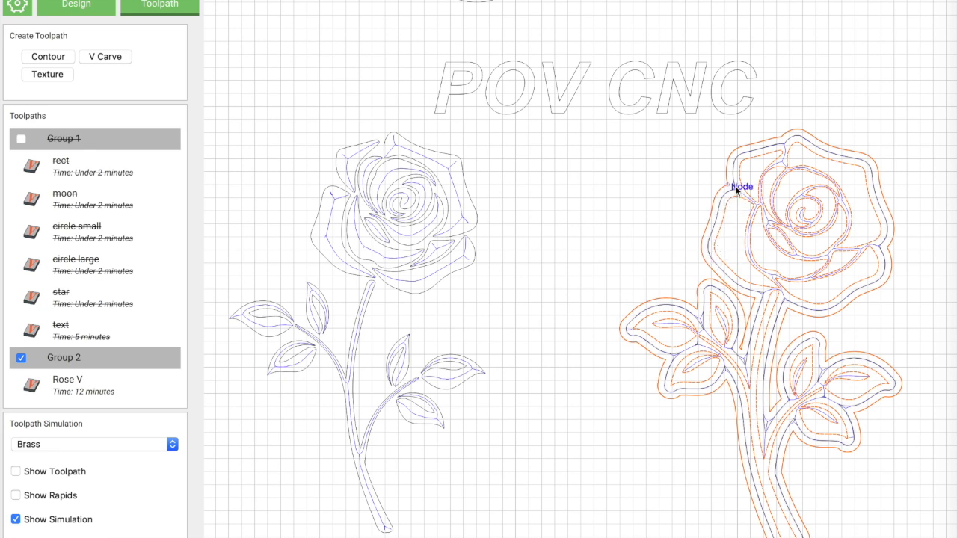
mouse_move(620, 225)
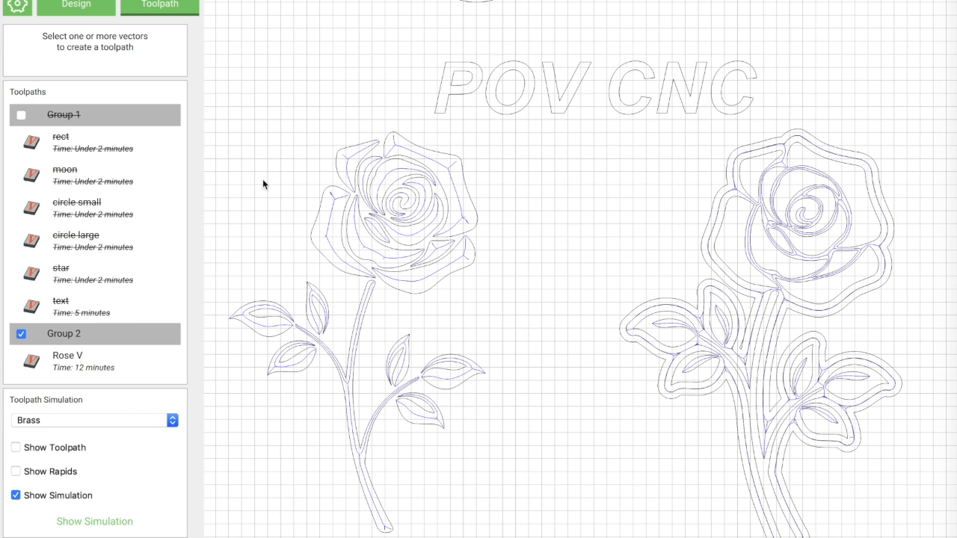
mouse_move(81, 37)
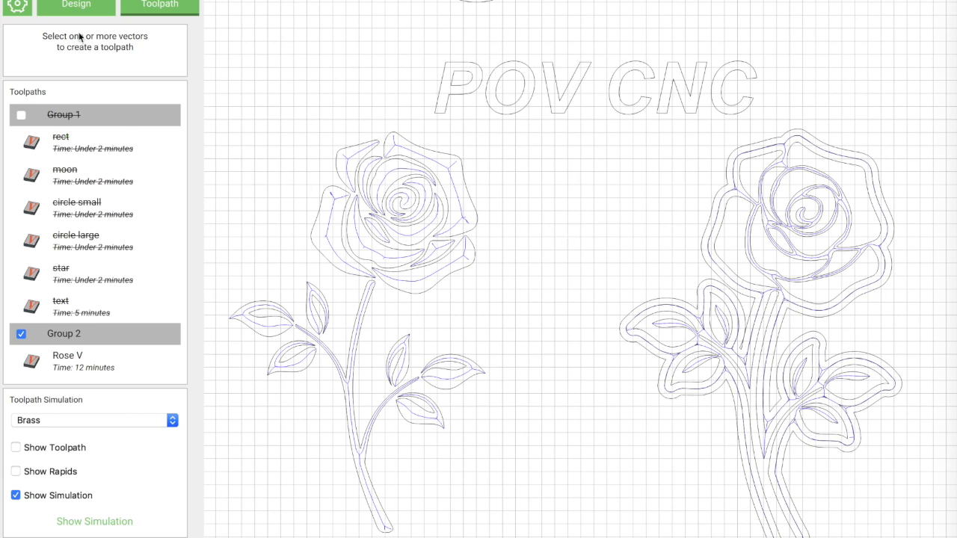
Draw a 3.5 by 4 in rectangle centered on the right-hand rose
click(75, 4)
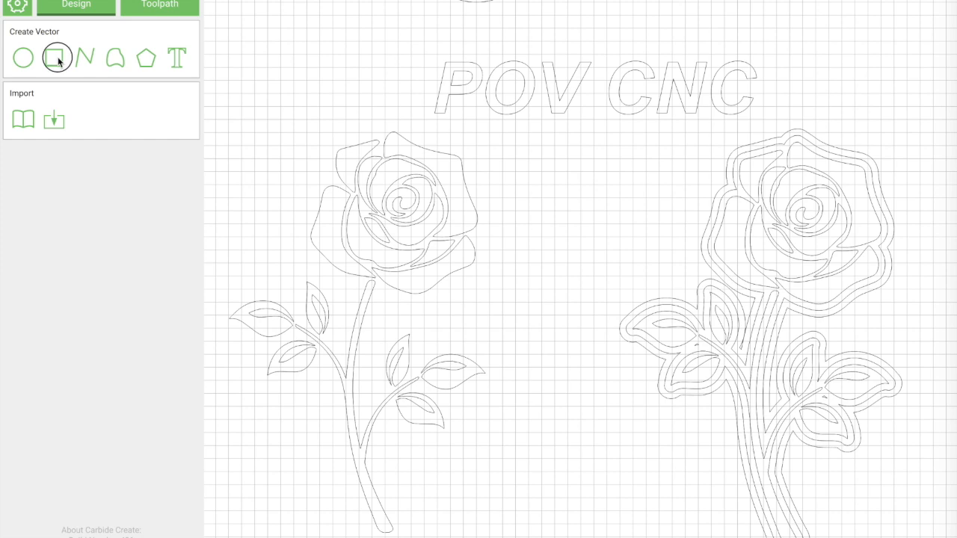
click(56, 56)
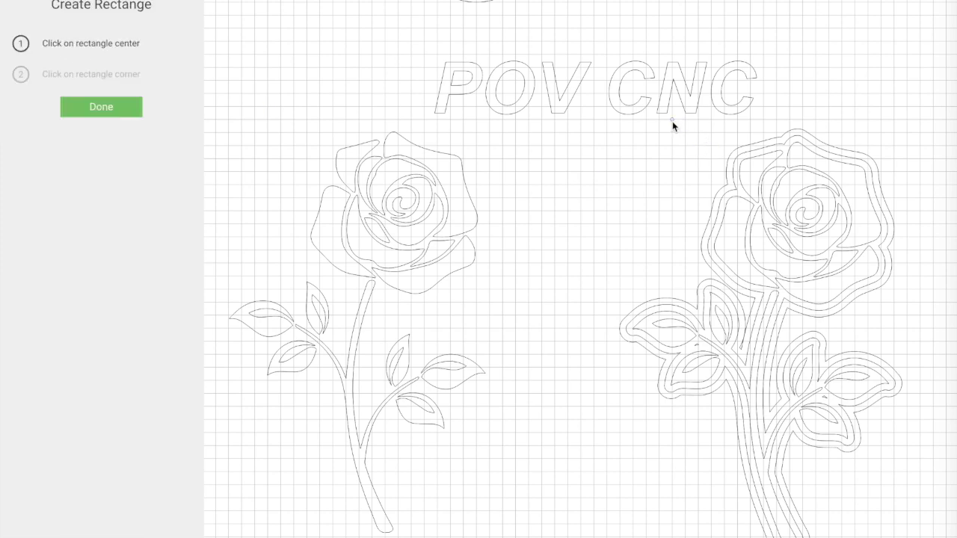
mouse_move(774, 341)
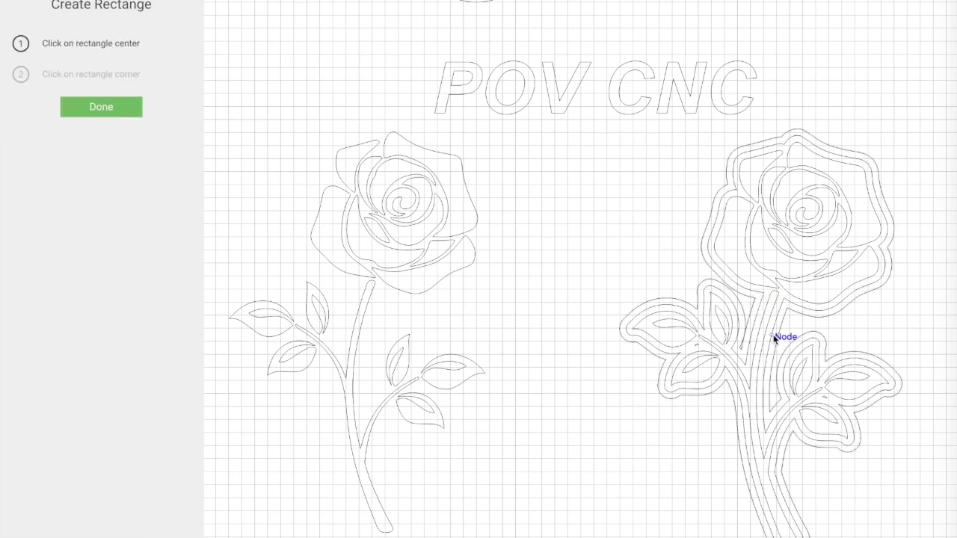
click(778, 336)
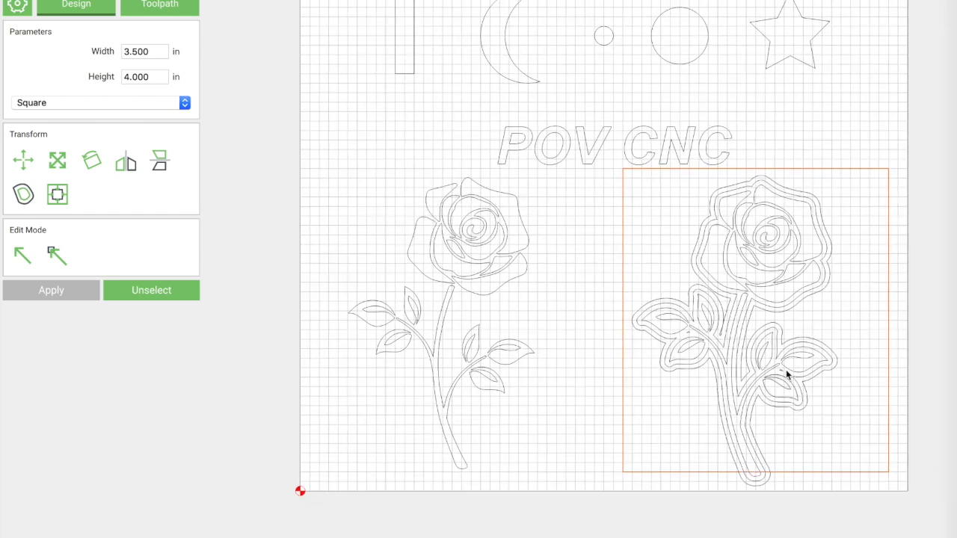
mouse_move(822, 469)
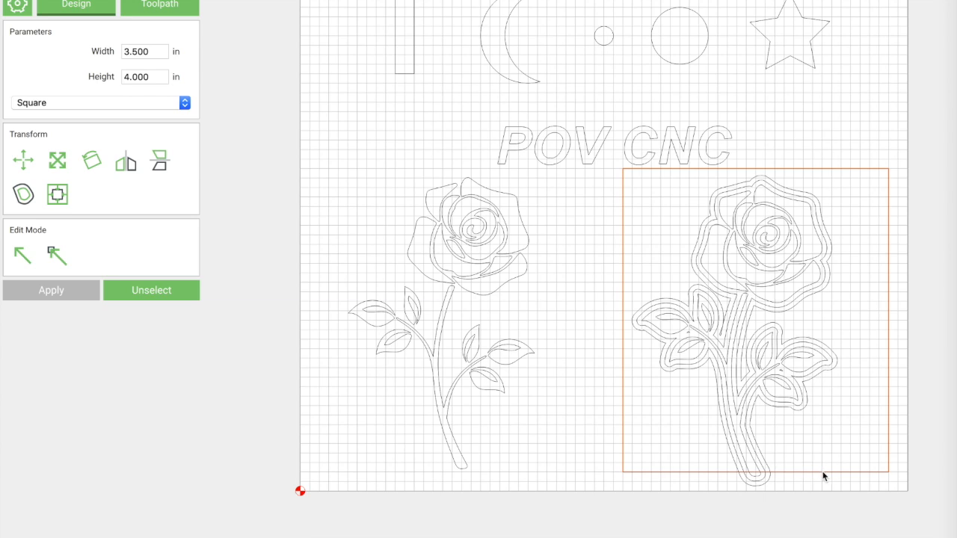
mouse_move(96, 199)
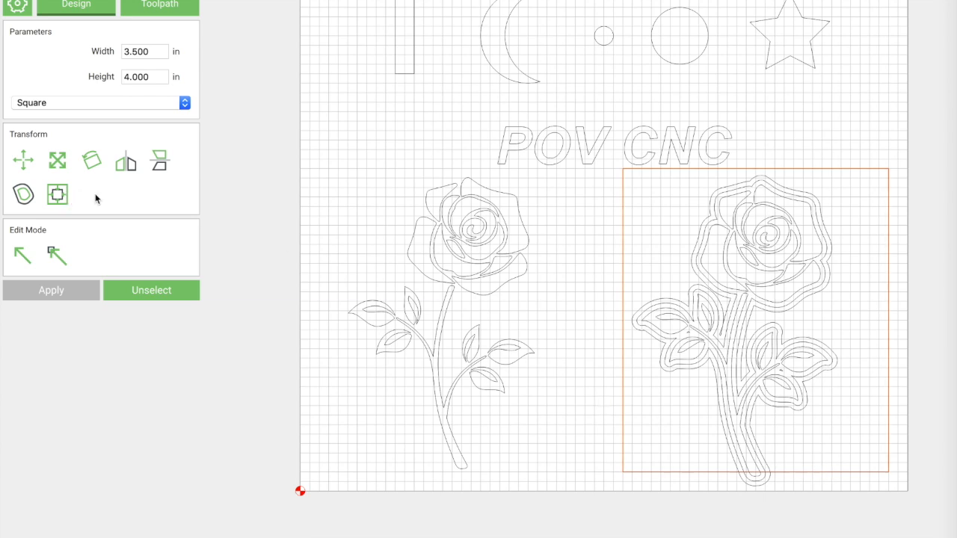
Resize the rectangle around the rose copy to 3.000 in wide by 4.250 in tall
click(56, 160)
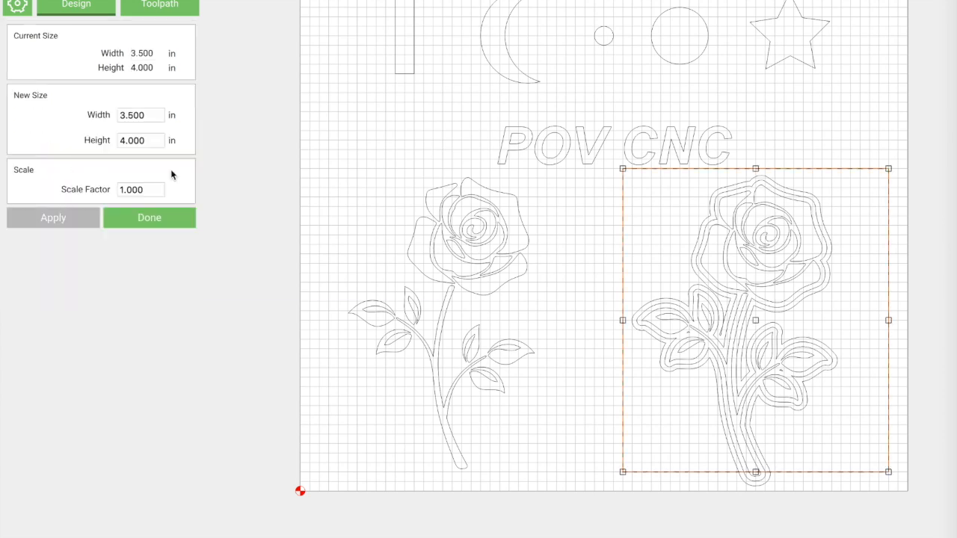
drag(888, 319, 860, 319)
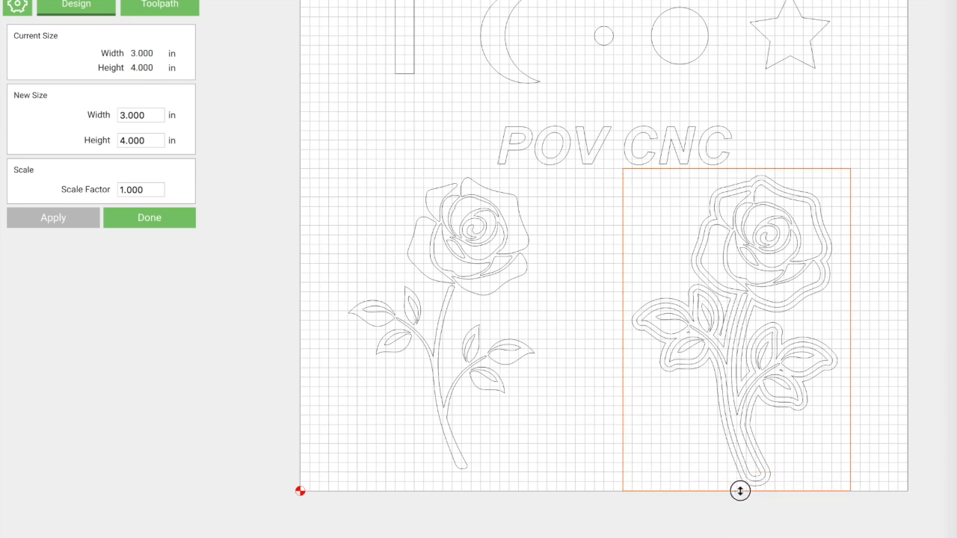
drag(740, 490, 739, 491)
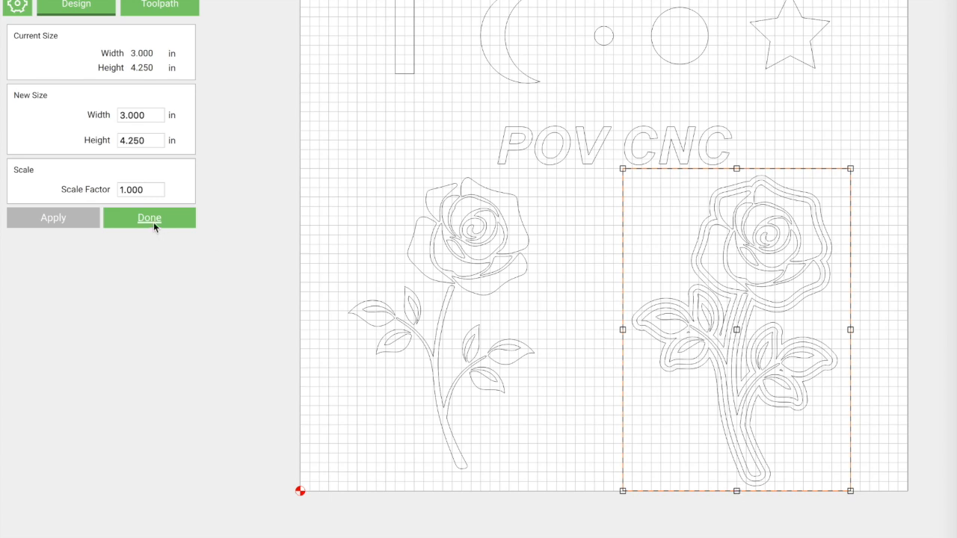
click(149, 218)
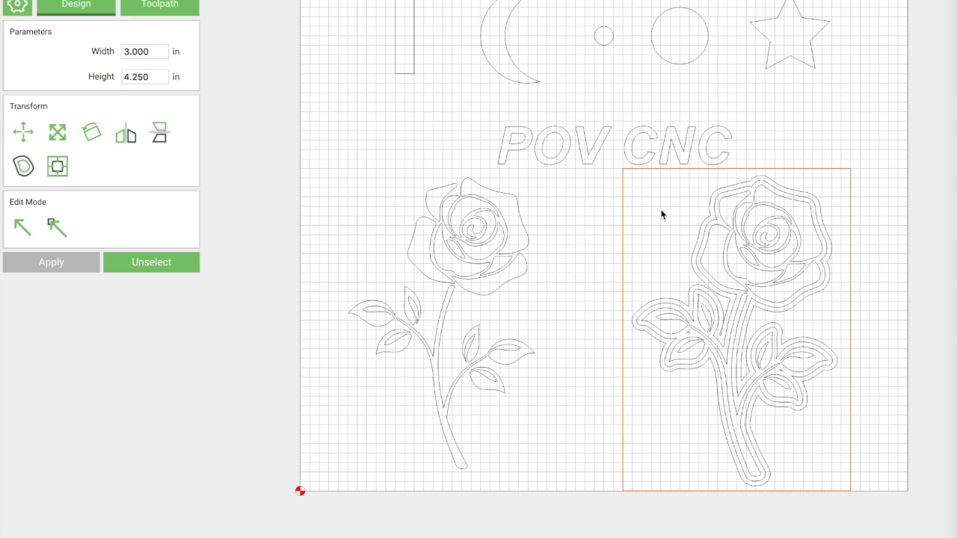
mouse_move(639, 217)
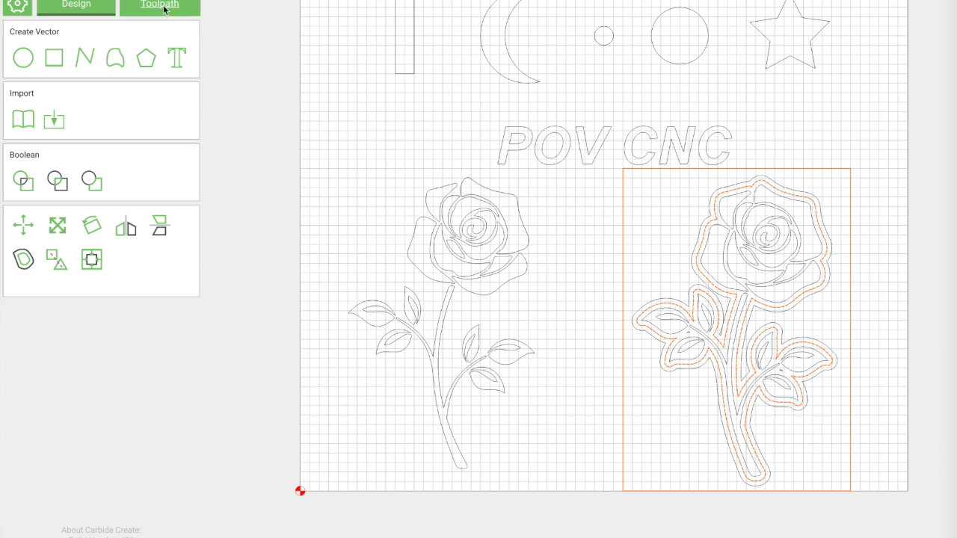
Create a toolpath on the rectangle and rose outline with Offset Direction set to Pocket
click(159, 5)
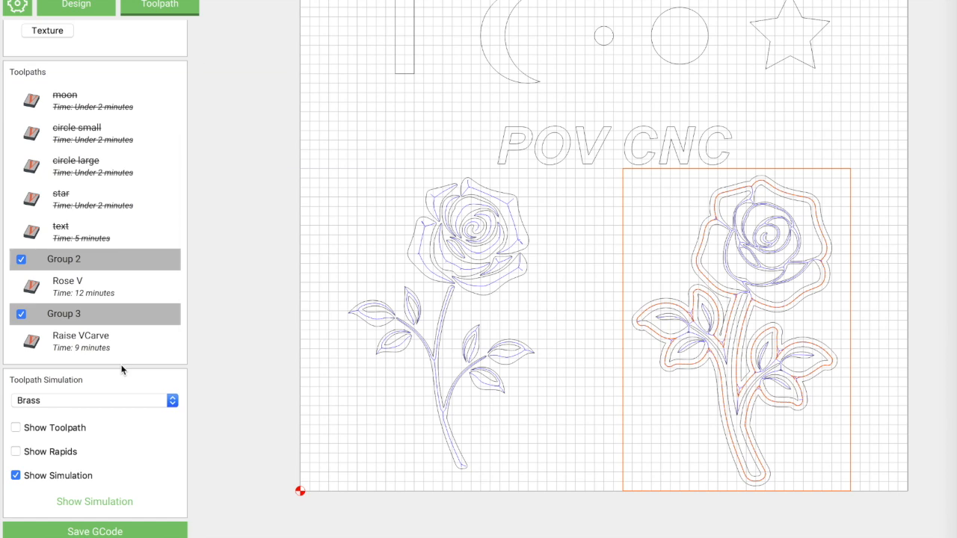
mouse_move(78, 76)
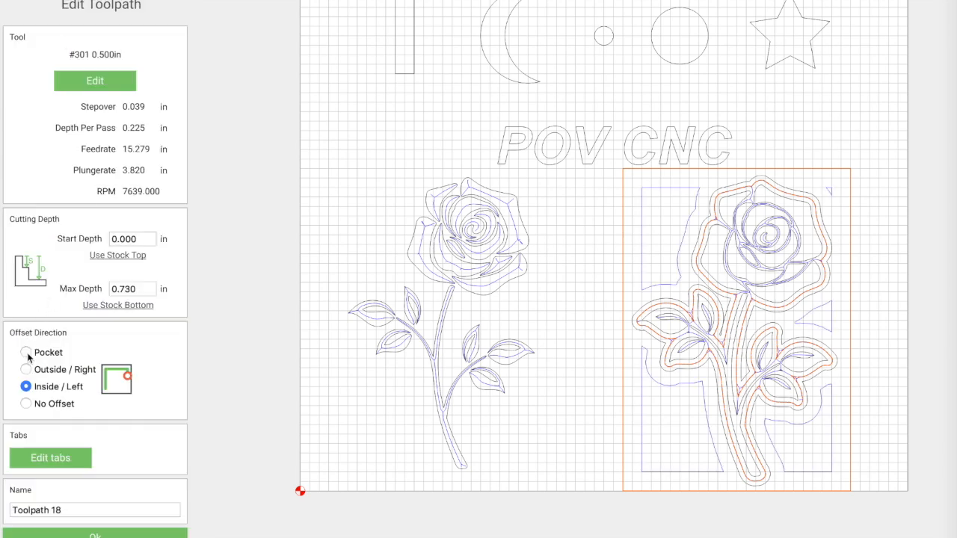
click(26, 353)
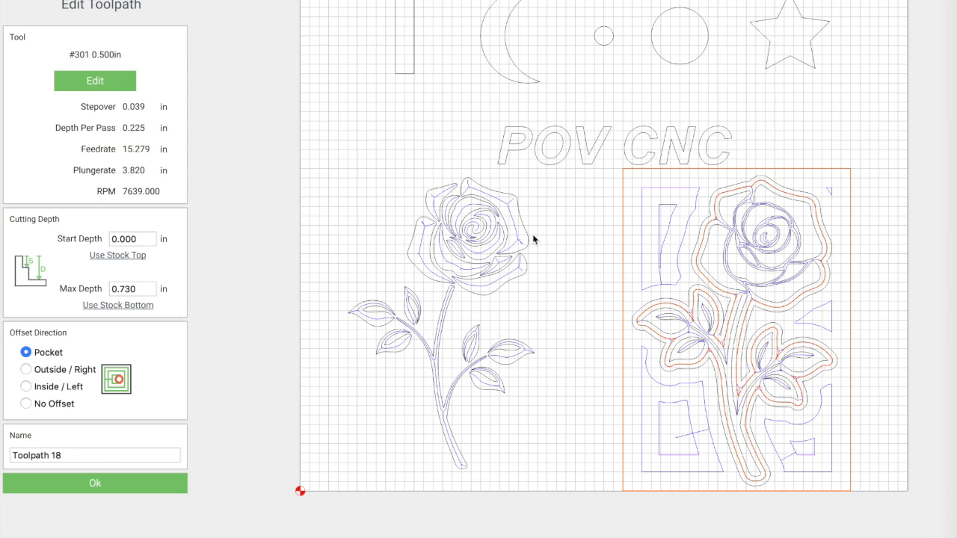
mouse_move(709, 230)
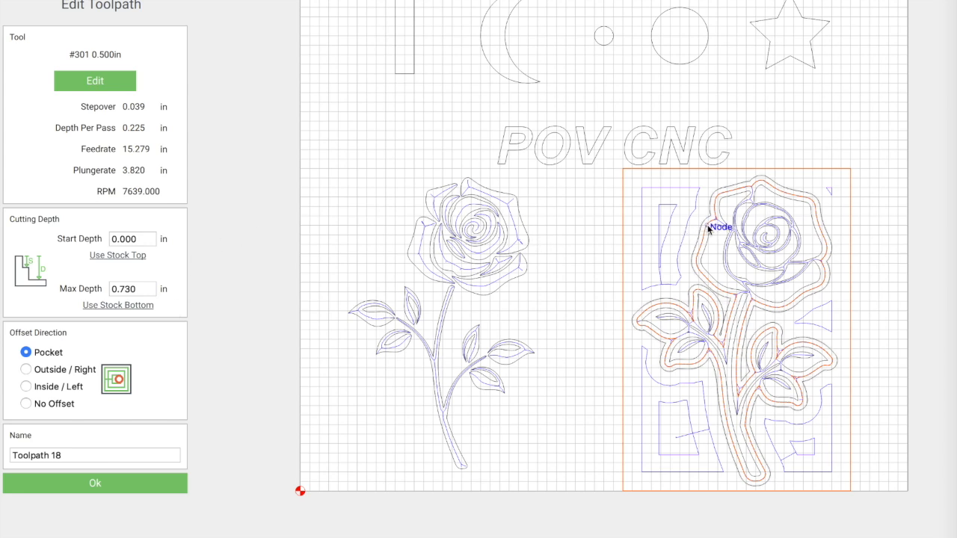
mouse_move(700, 257)
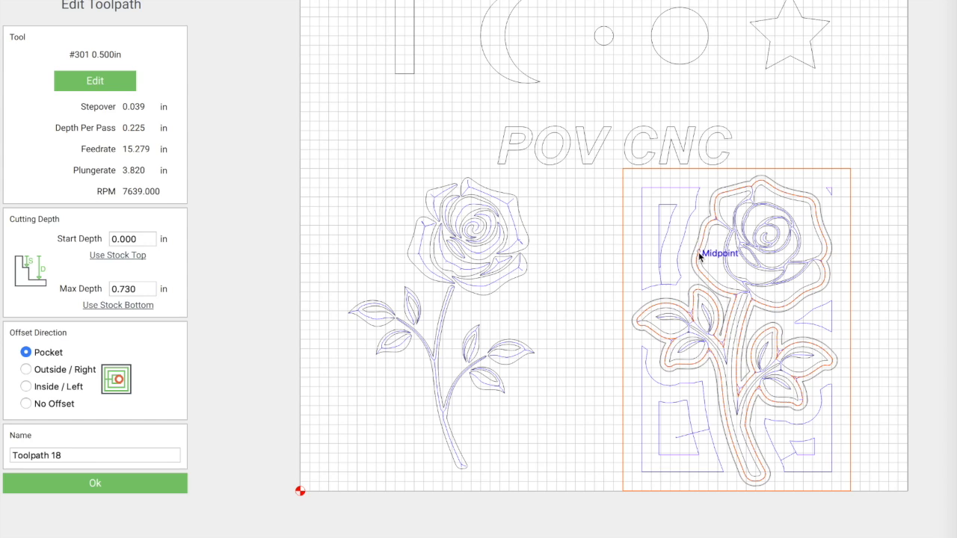
mouse_move(695, 209)
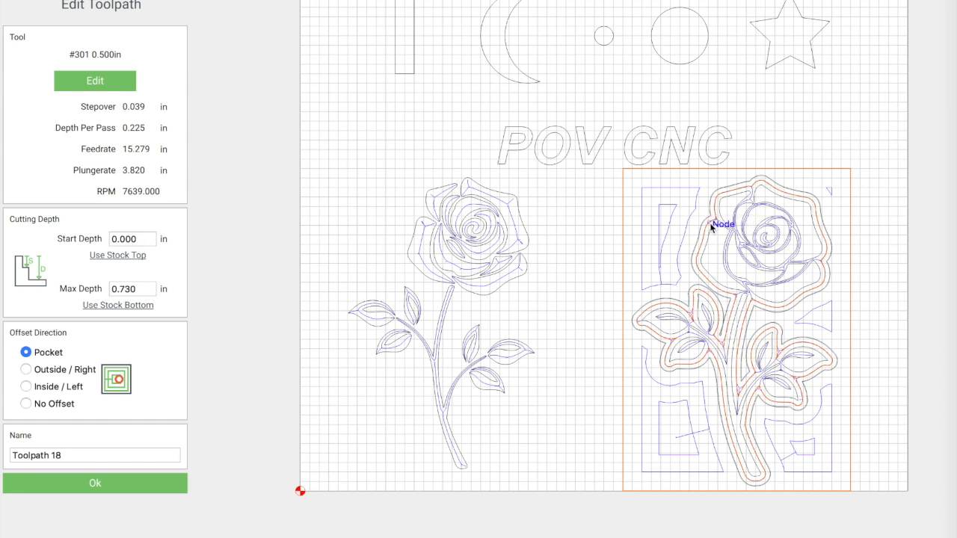
Assign the #102 0.125 in end mill at 0.063 in depth and name the toolpath Pocket
click(94, 80)
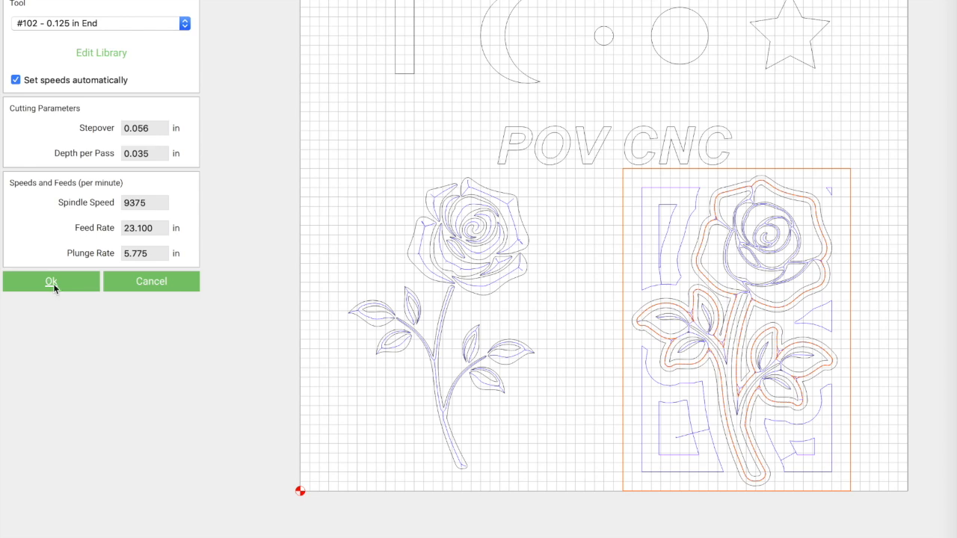
click(51, 281)
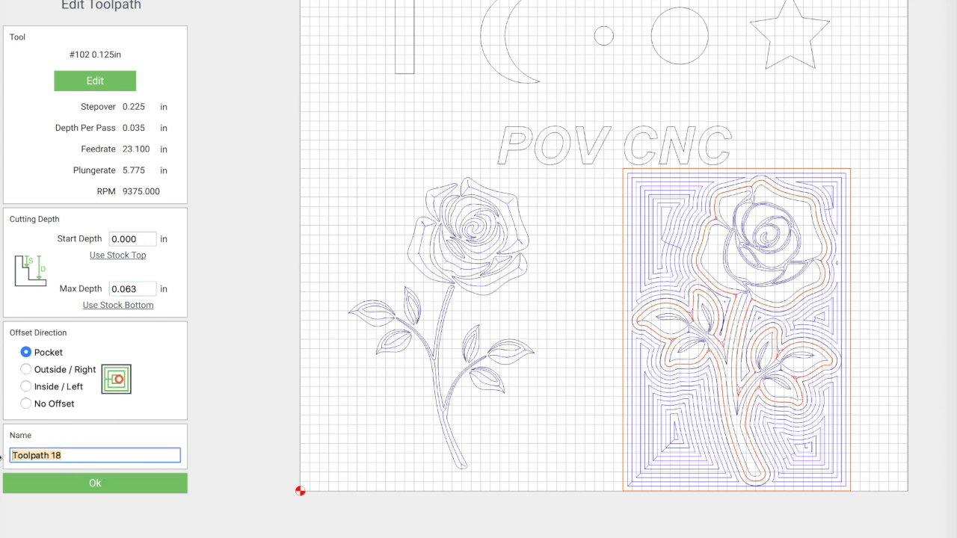
text(Pocket)
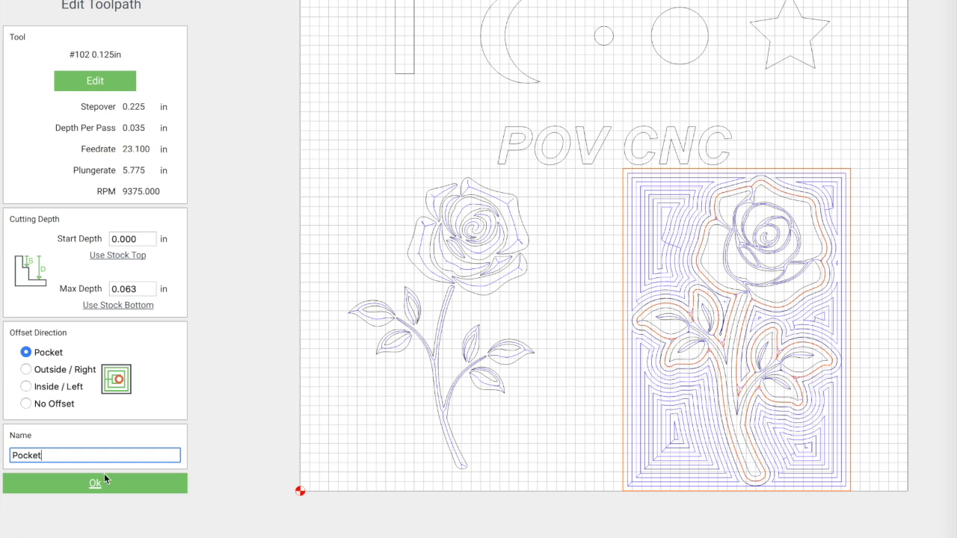
Save the Pocket toolpath and turn off Group 2 so only Raise VCarve stays active
click(95, 483)
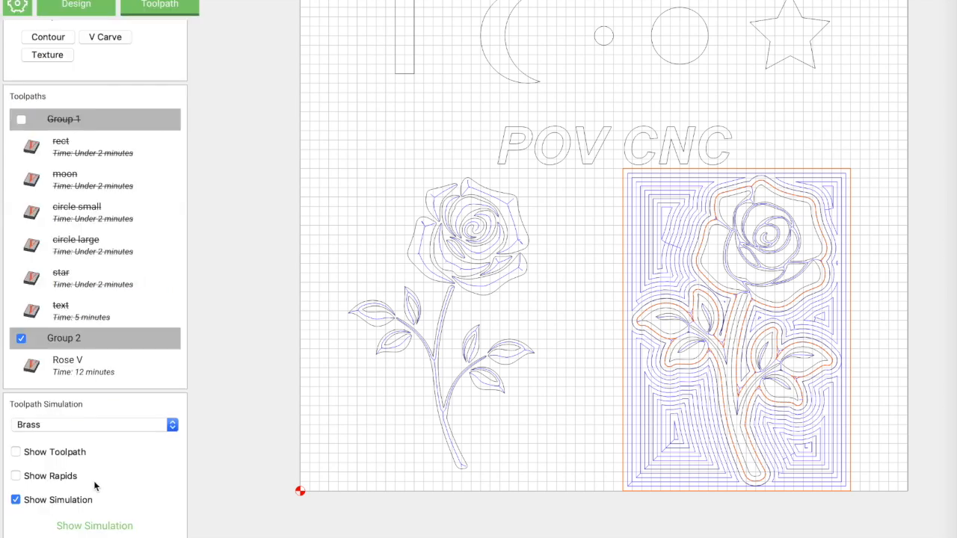
click(68, 354)
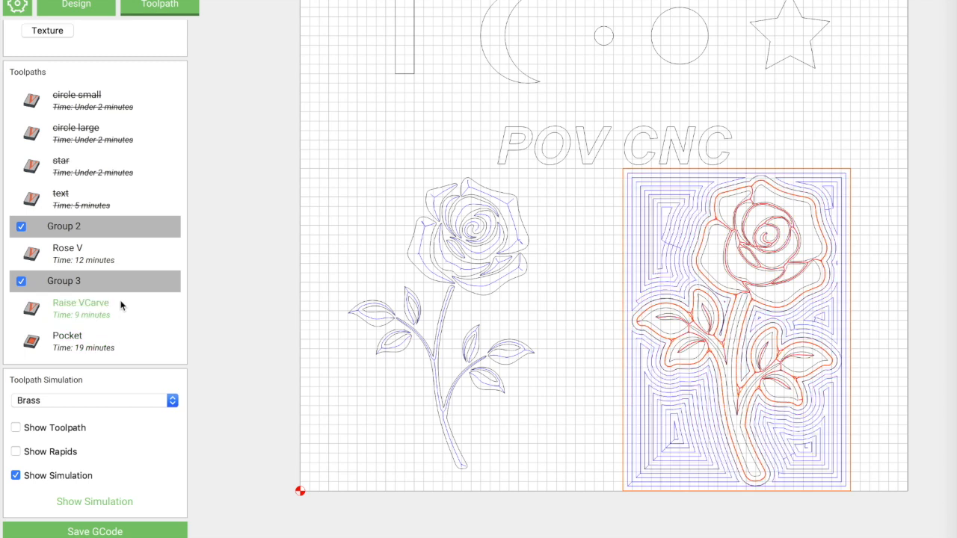
click(21, 226)
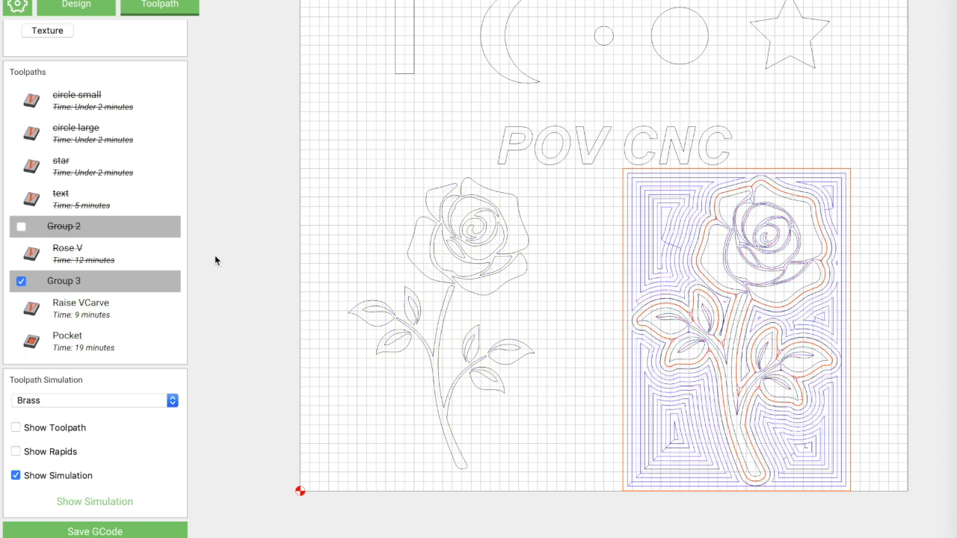
mouse_move(188, 251)
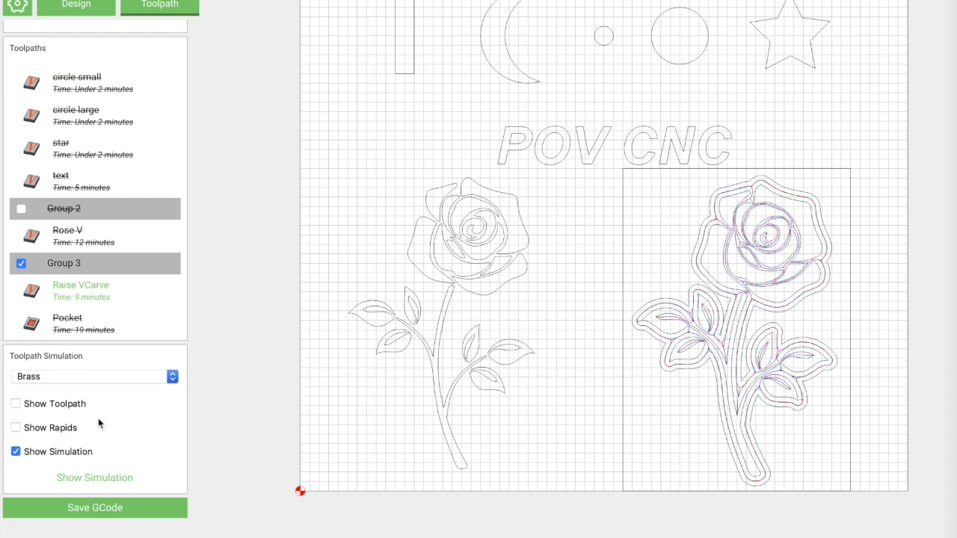
Save G-code for the active Raise VCarve toolpath as 'Rose Outer V'
click(95, 508)
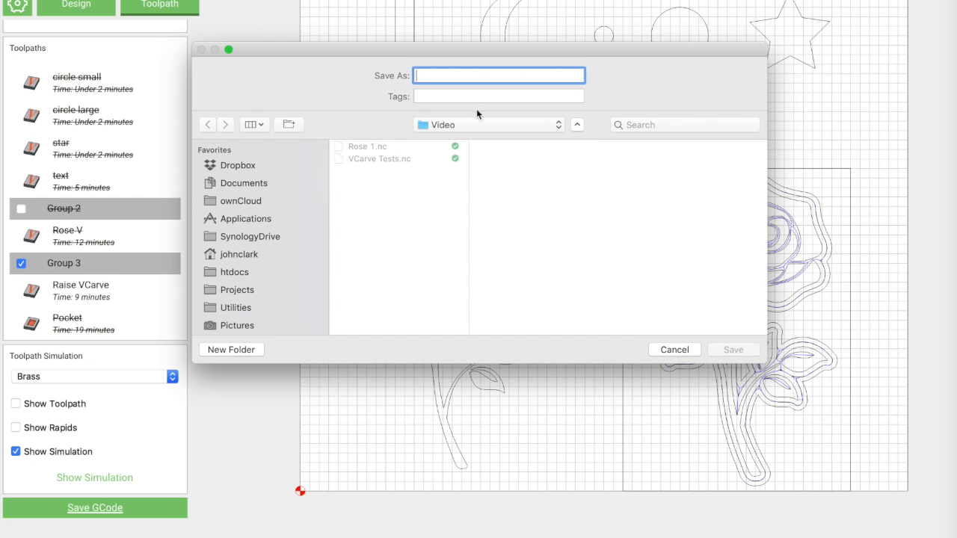
mouse_move(388, 190)
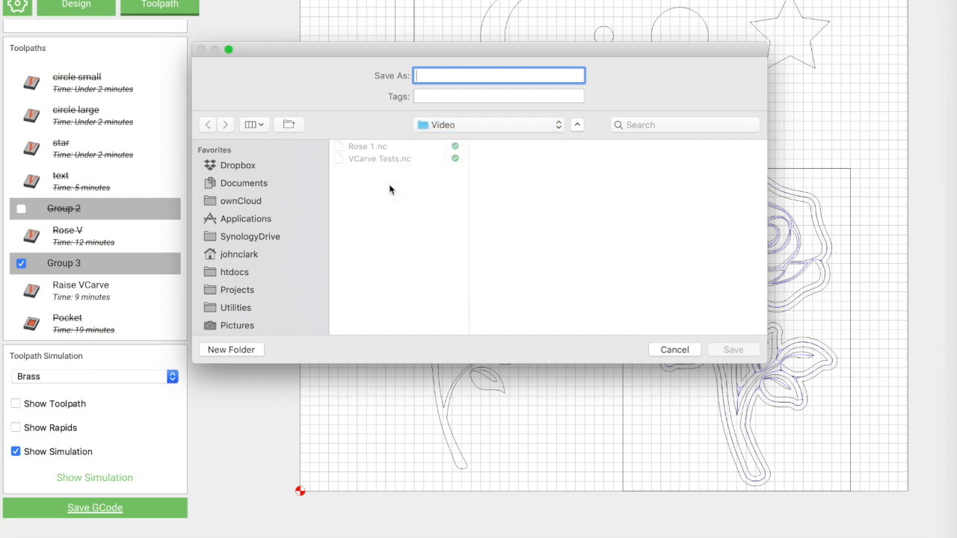
text(Rose Outer V)
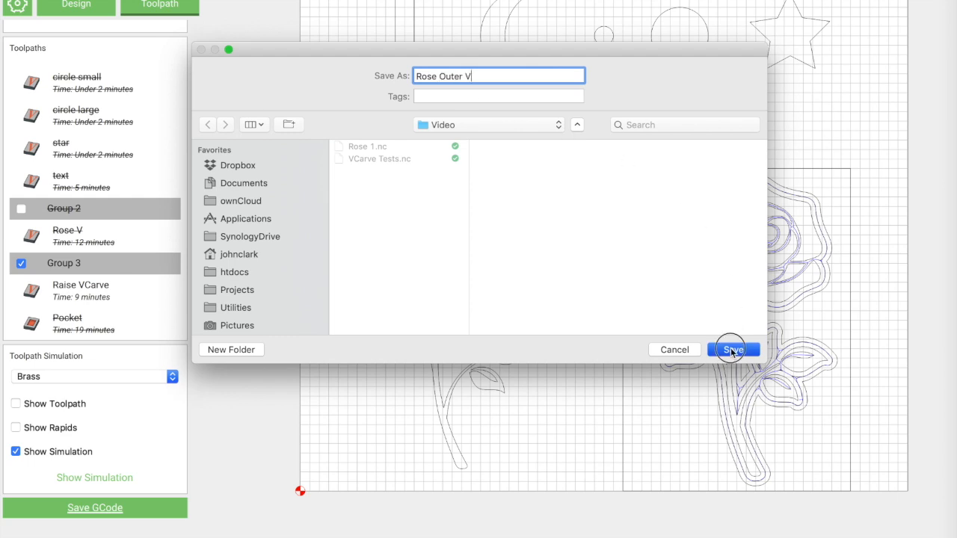
click(732, 350)
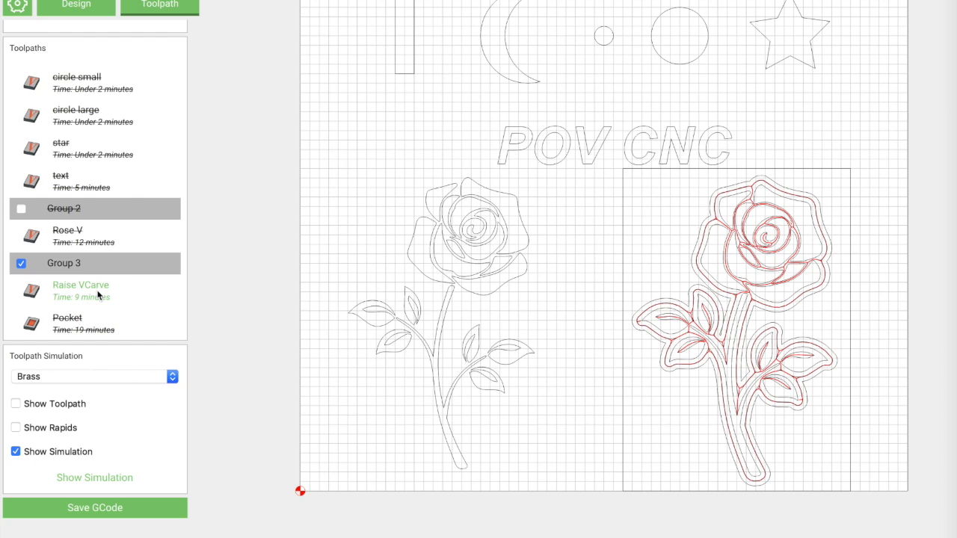
Disable Raise VCarve and enable Pocket so the pocket is the only active toolpath
right_click(81, 290)
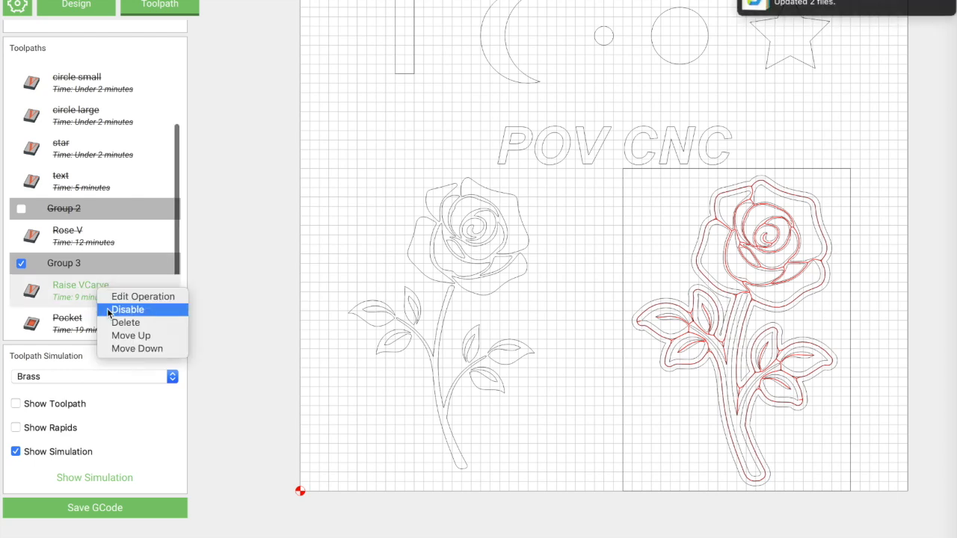
click(127, 308)
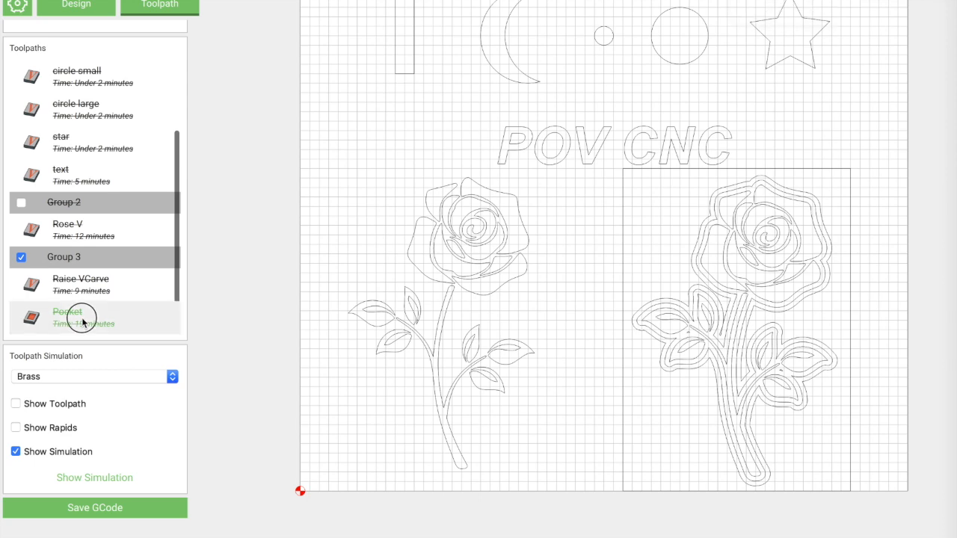
right_click(82, 317)
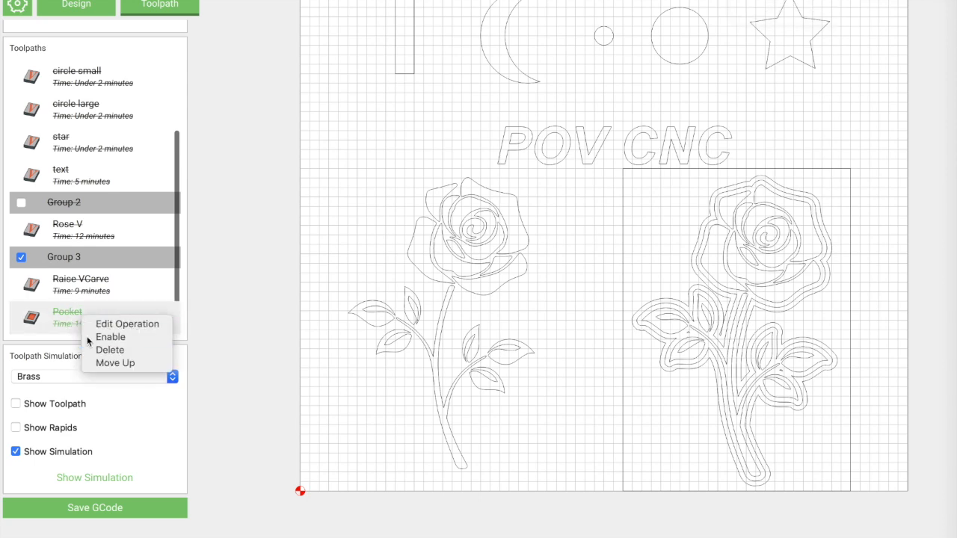
click(111, 336)
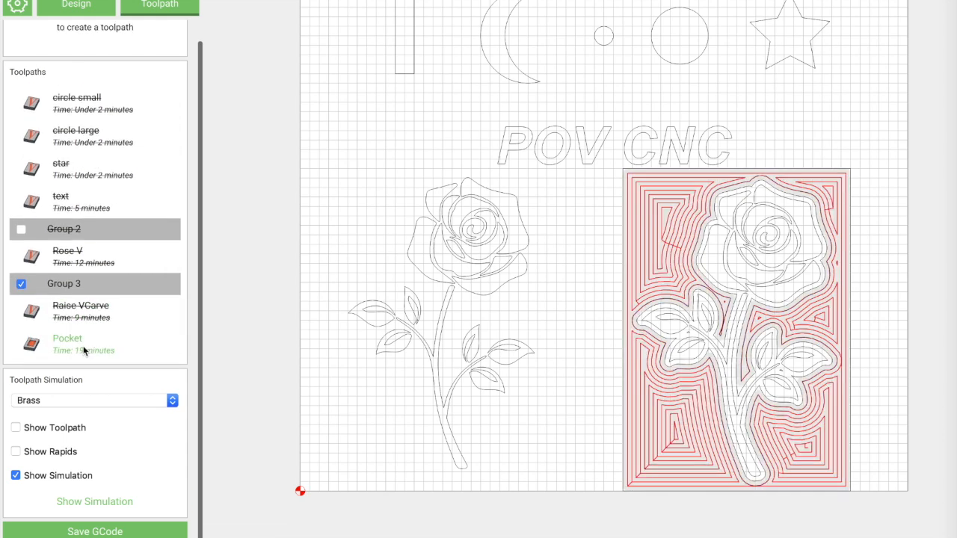
click(67, 344)
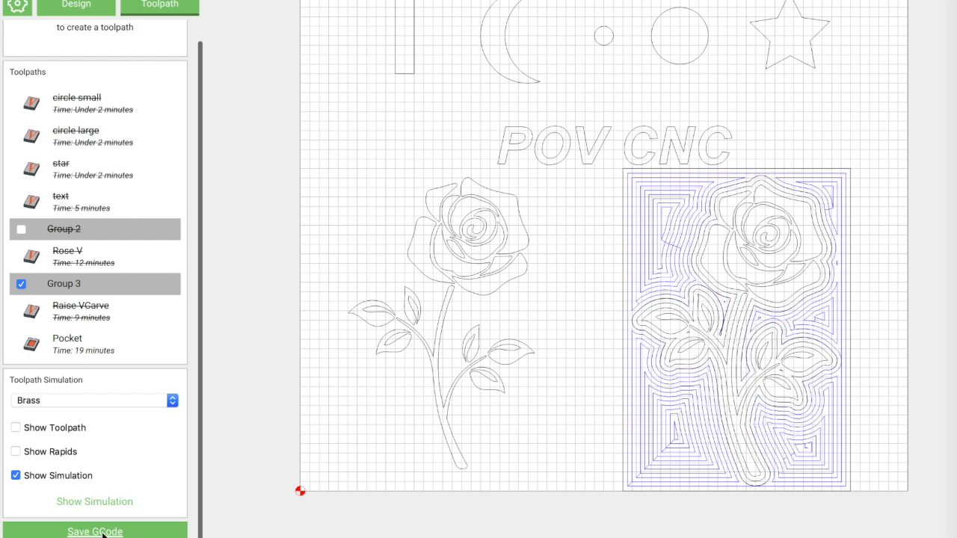
Save G-code for the active Pocket toolpath under a name beginning 'eighth po'
click(95, 532)
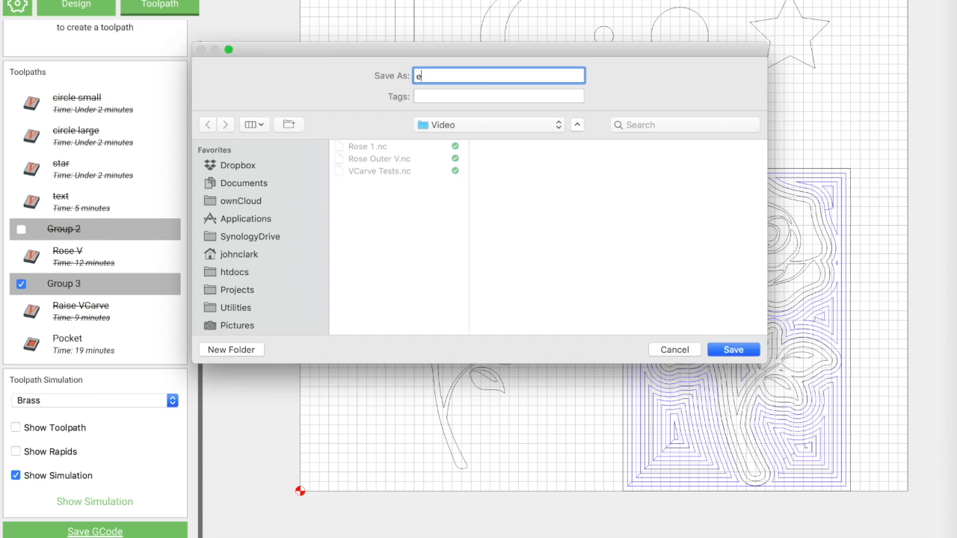
text(ighth po)
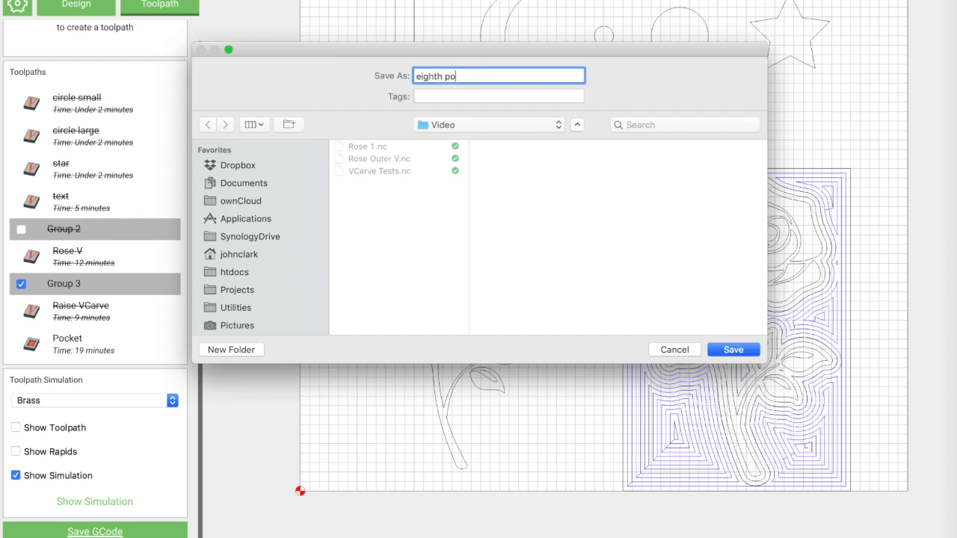
click(733, 350)
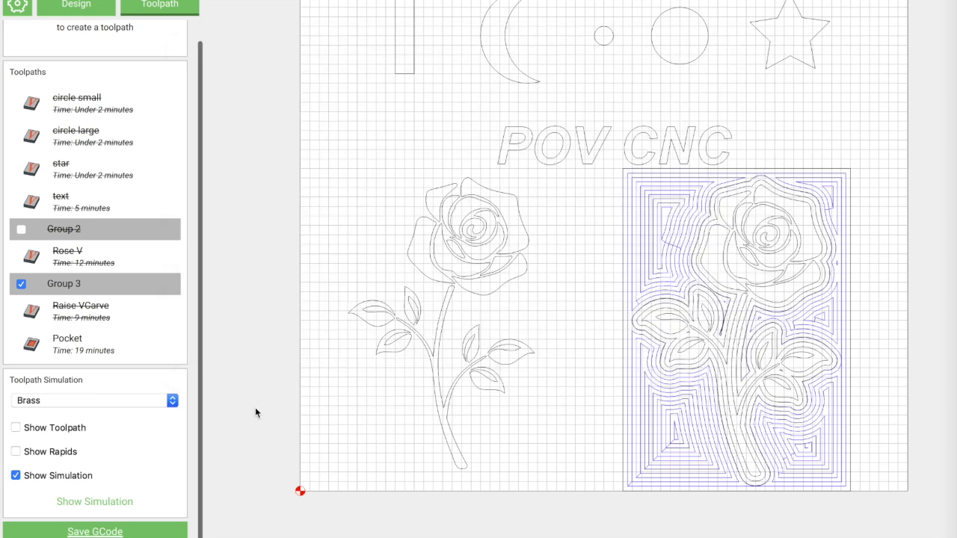